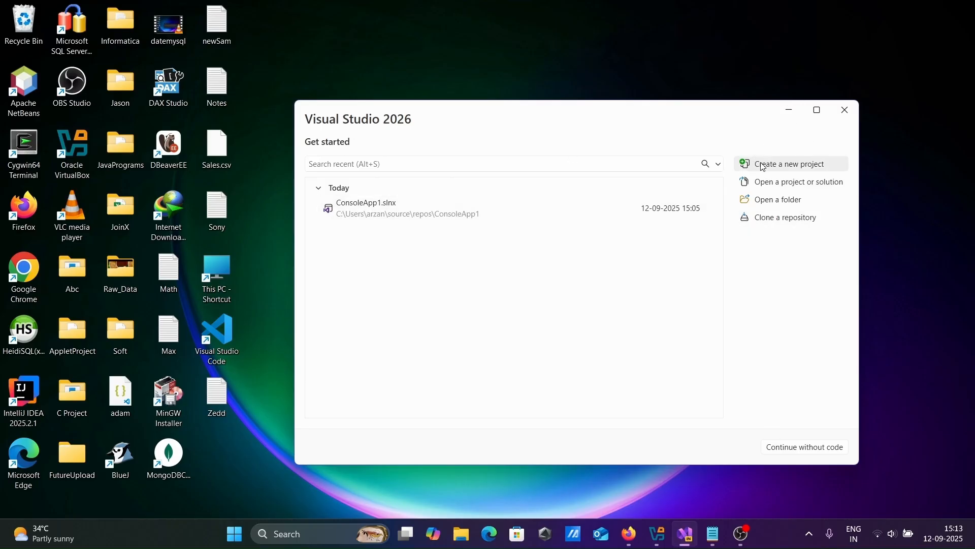
Begin a new project and choose the C# Console App (.NET Framework) template.
{"action": "left_click", "coordinate": [789, 164]}
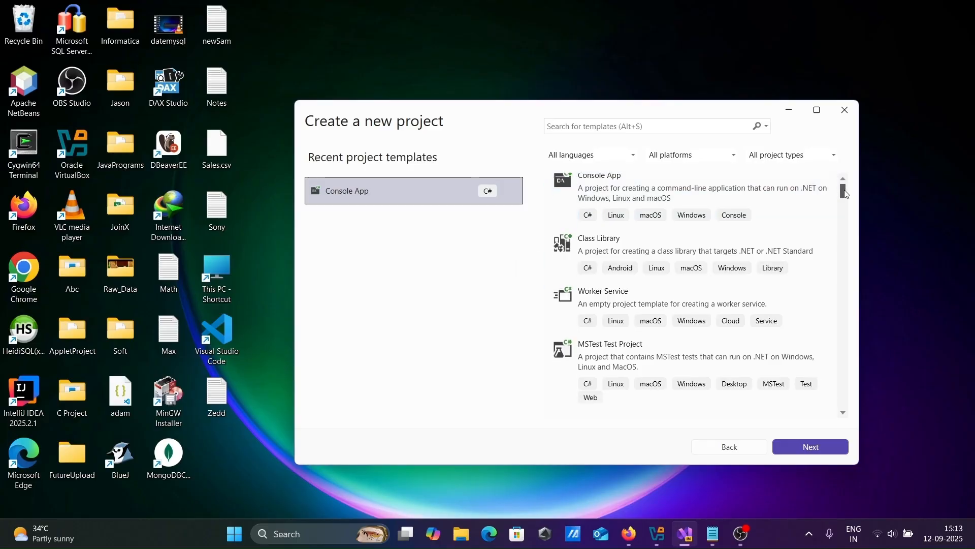
{"action": "scroll", "scroll_direction": "down", "scroll_amount": 3}
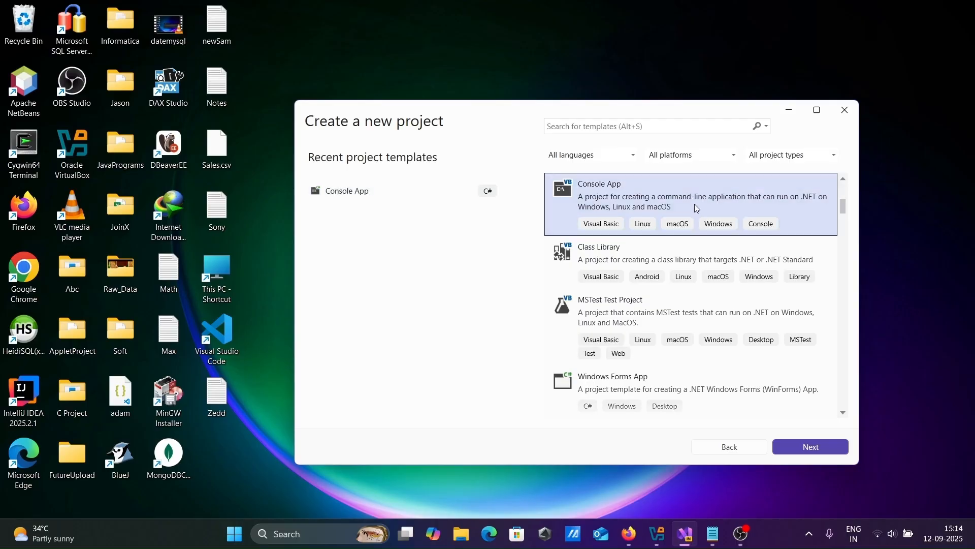
{"action": "scroll", "scroll_direction": "down", "scroll_amount": 3}
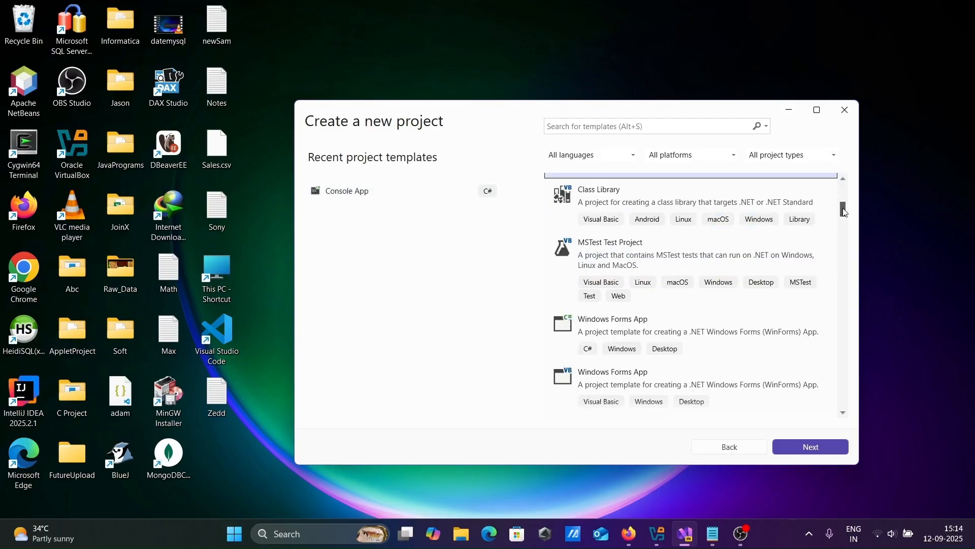
{"action": "scroll", "scroll_direction": "down", "scroll_amount": 3}
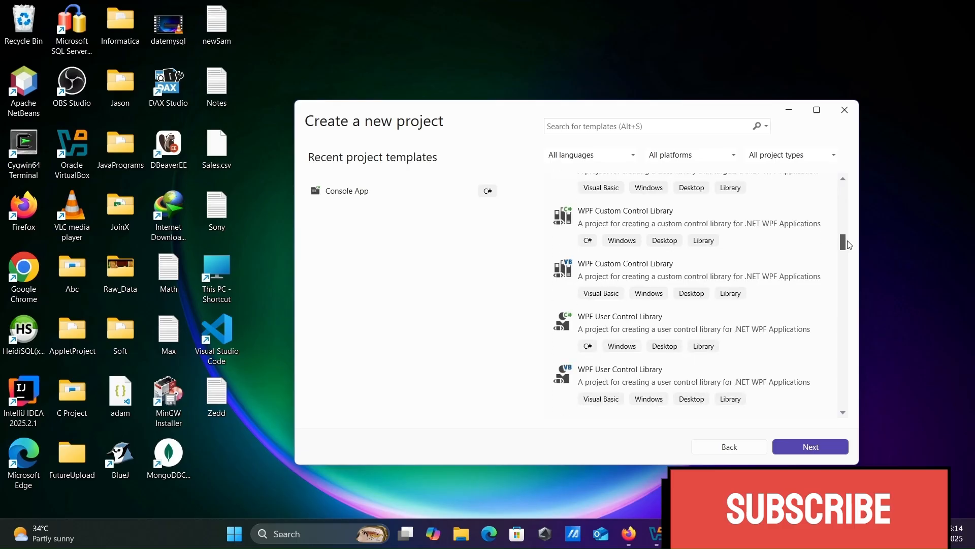
{"action": "scroll", "scroll_direction": "down", "scroll_amount": 3}
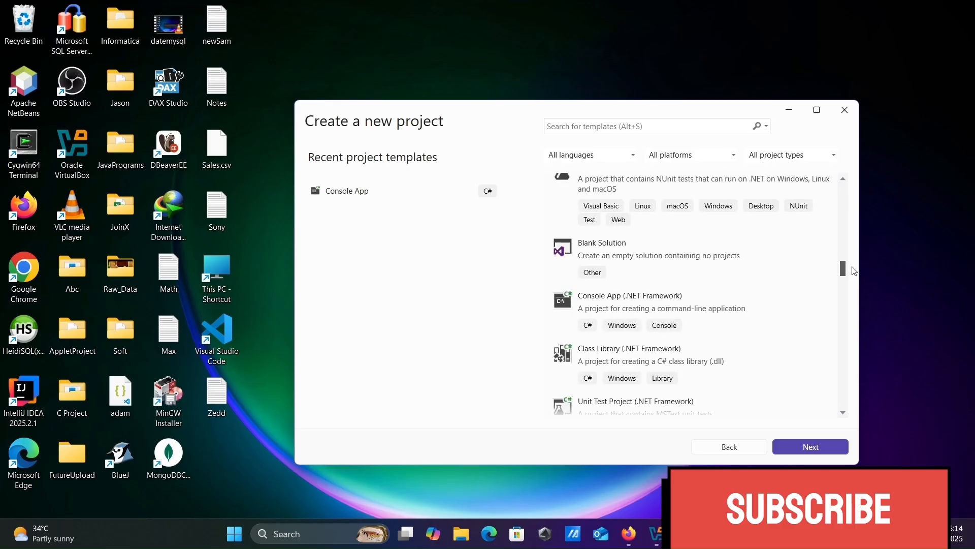
{"action": "left_click", "coordinate": [629, 310]}
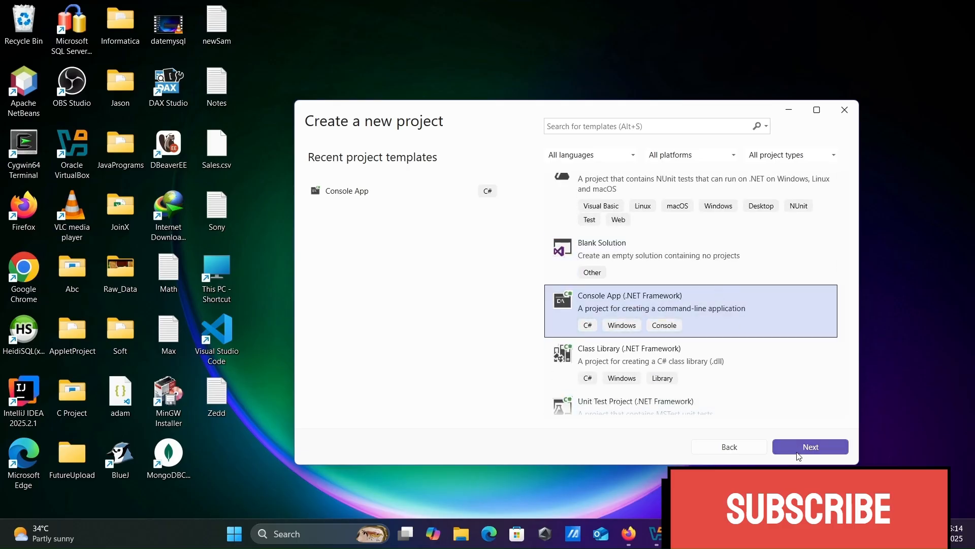
Name the project ConsoleApp with default location and .NET Framework 4.7.2, and create it.
{"action": "left_click", "coordinate": [809, 447]}
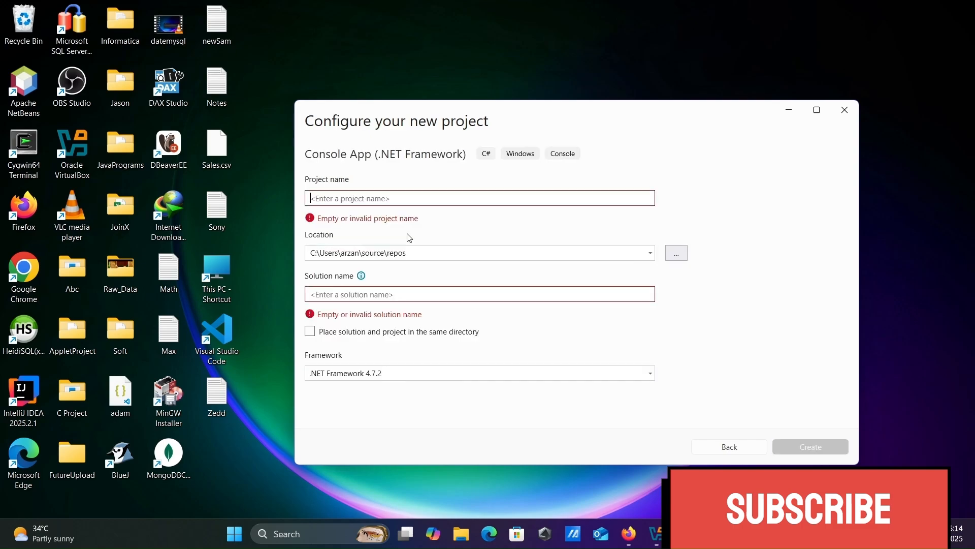
{"action": "type", "text": "C"}
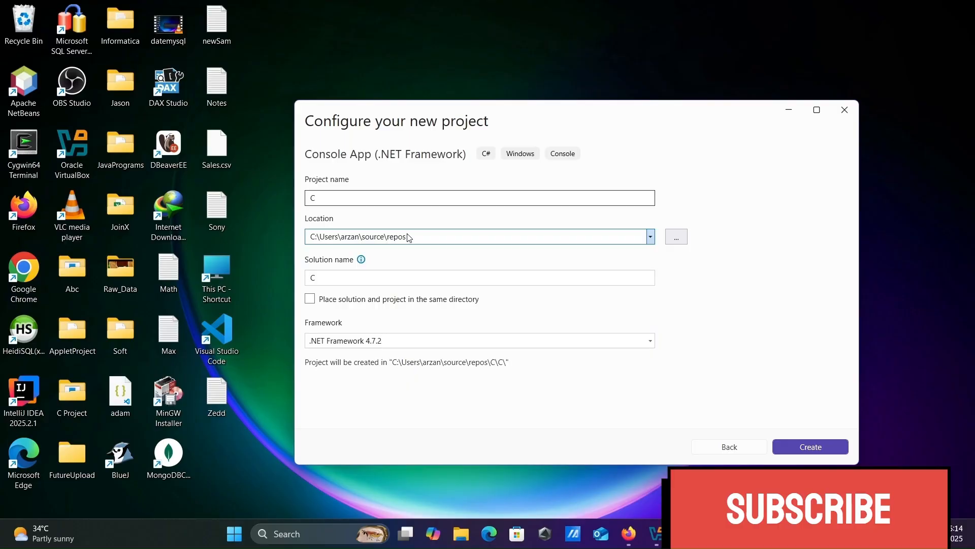
{"action": "type", "text": "onsoleApp"}
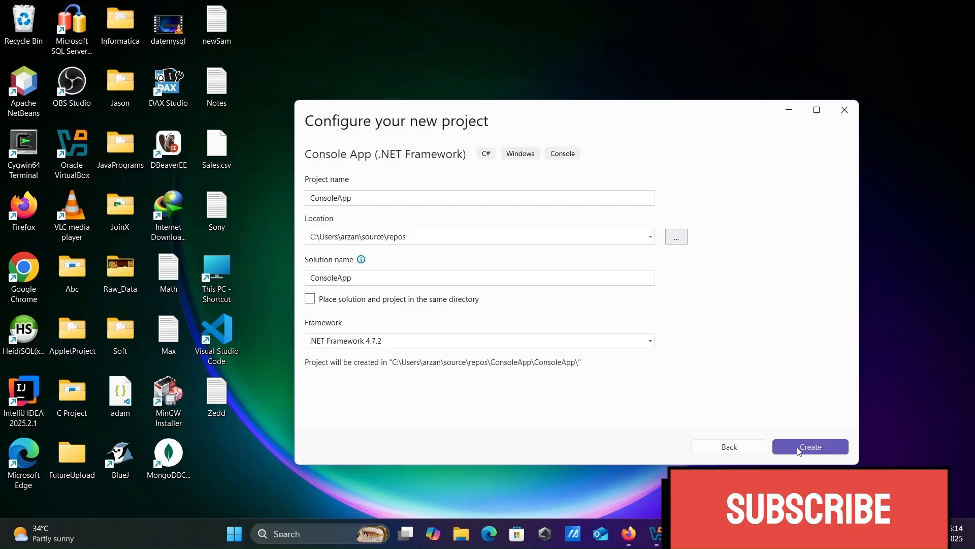
{"action": "left_click", "coordinate": [810, 447]}
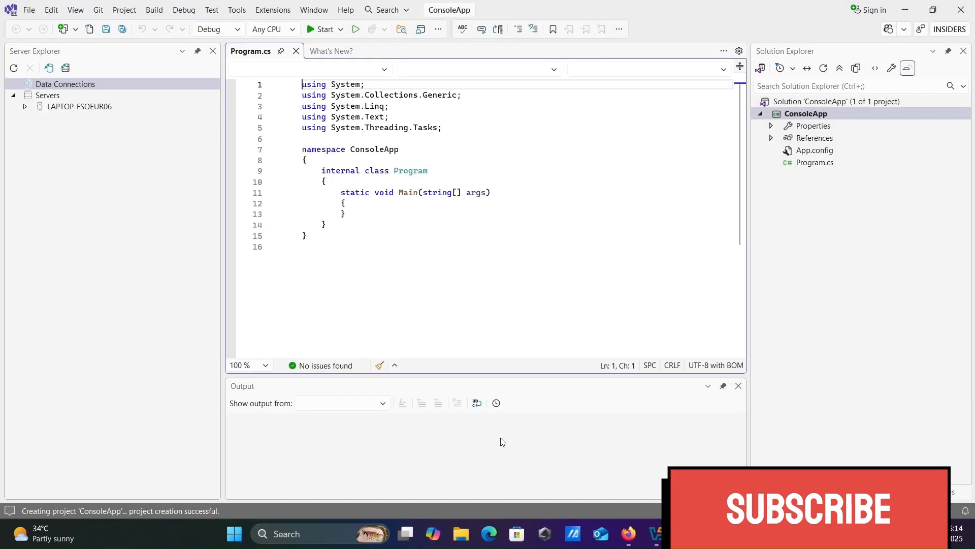
Launch SQL Server Management Studio from the taskbar search with 'ssm'.
{"action": "left_click", "coordinate": [888, 29]}
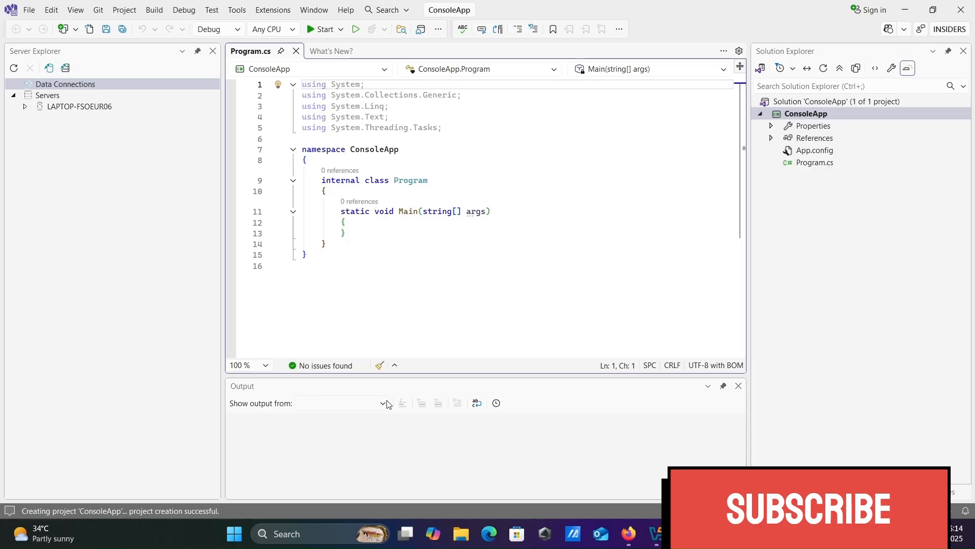
{"action": "mouse_move", "coordinate": [285, 528]}
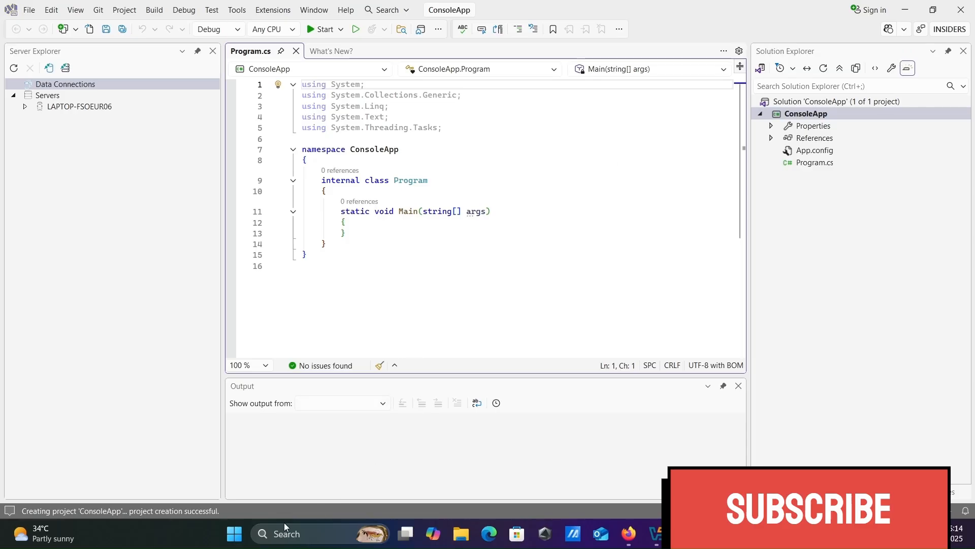
{"action": "type", "text": "ssm"}
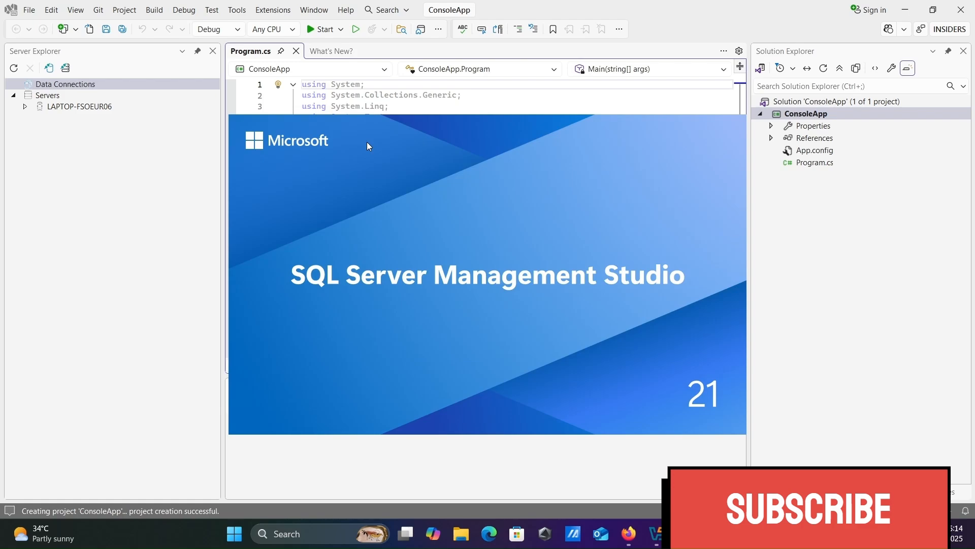
{"action": "mouse_move", "coordinate": [415, 169]}
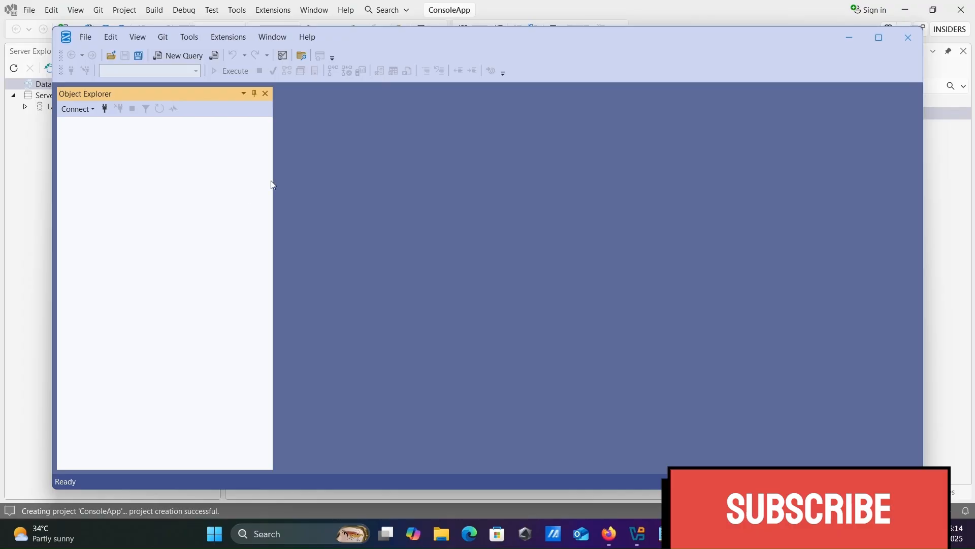
Connect SSMS to localhost, expand the Adam database's tables, then minimize SSMS.
{"action": "left_click", "coordinate": [76, 109]}
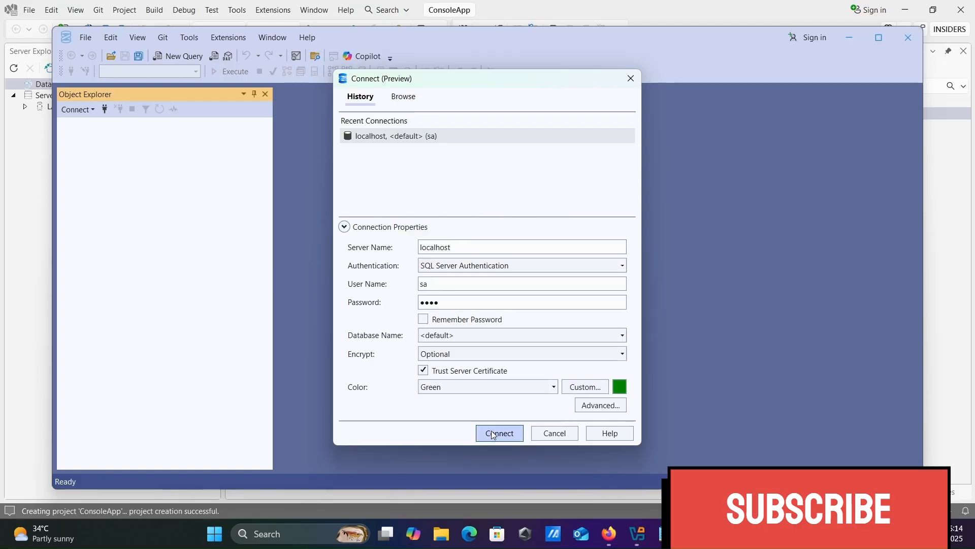
{"action": "left_click", "coordinate": [498, 433]}
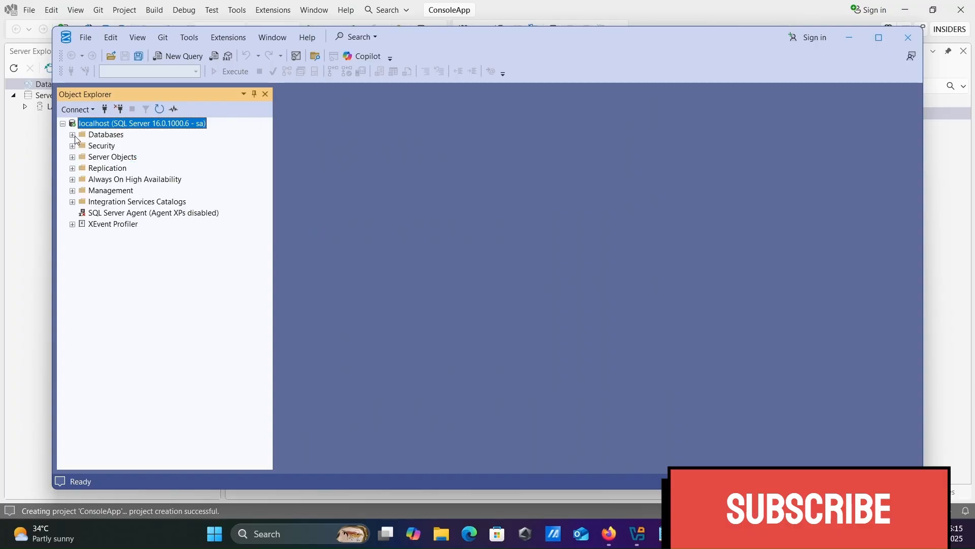
{"action": "left_click", "coordinate": [73, 134]}
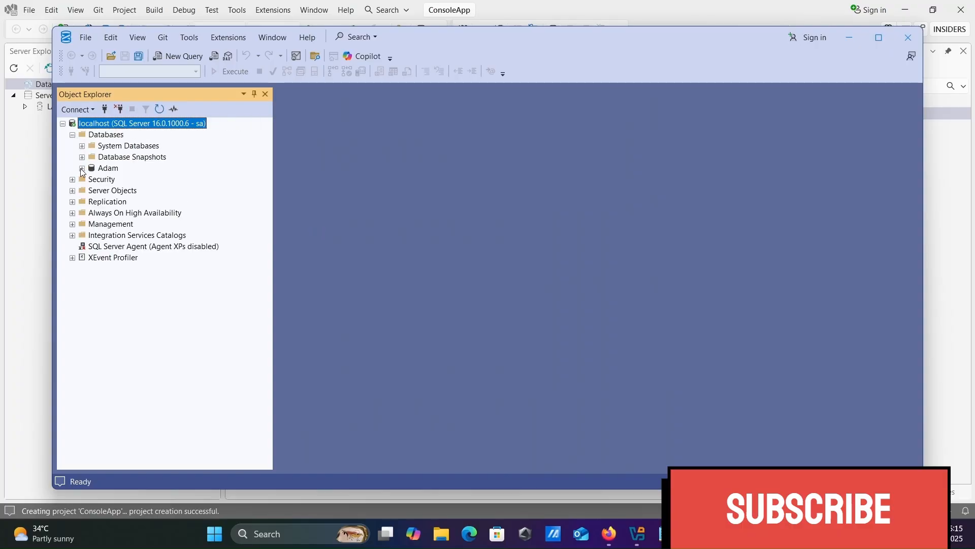
{"action": "left_click", "coordinate": [82, 168]}
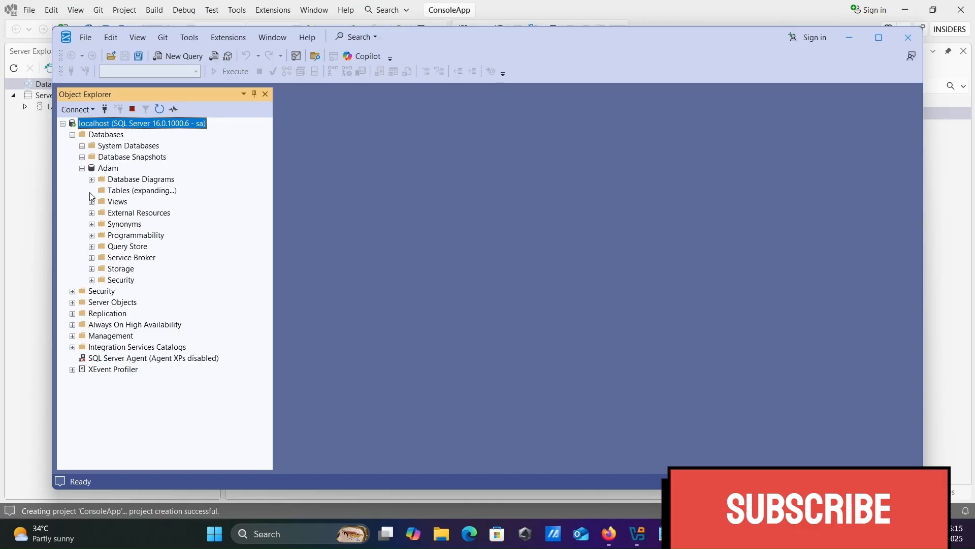
{"action": "left_click", "coordinate": [92, 190]}
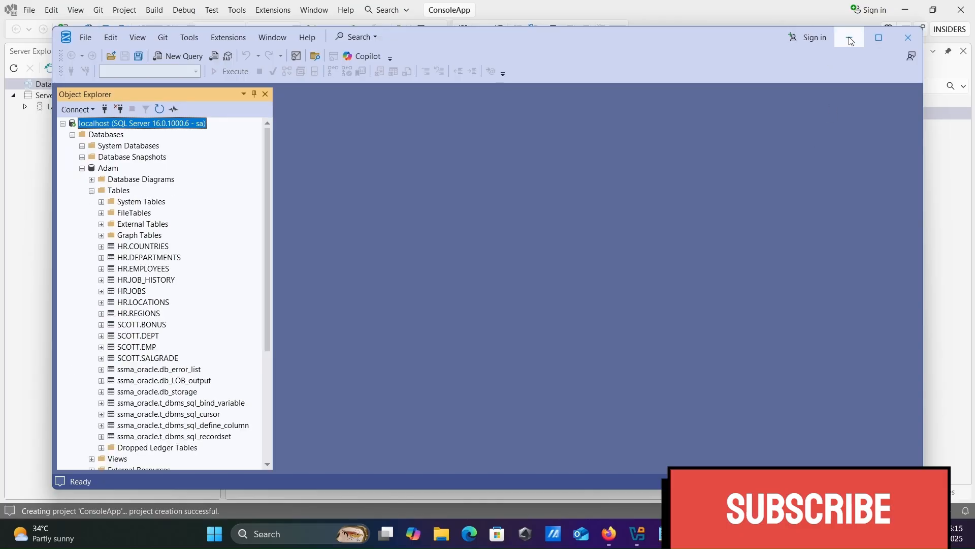
{"action": "left_click", "coordinate": [849, 38]}
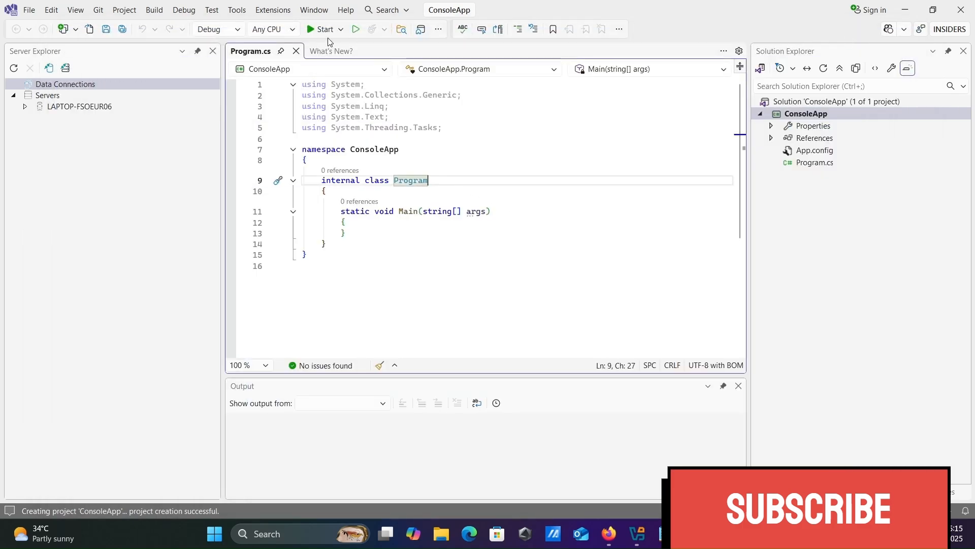
Start Connect to Database from the Tools menu with Microsoft SQL Server as data source.
{"action": "left_click", "coordinate": [236, 10]}
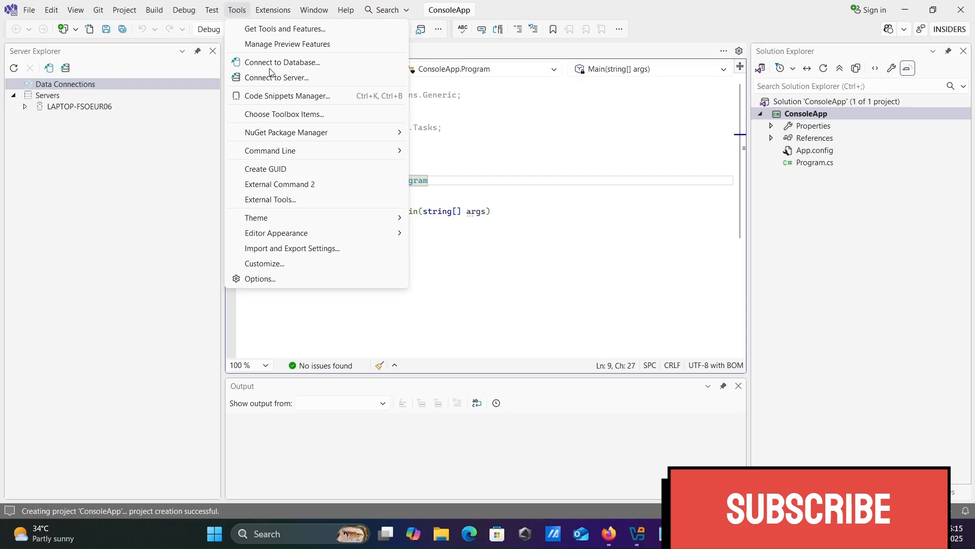
{"action": "mouse_move", "coordinate": [281, 62]}
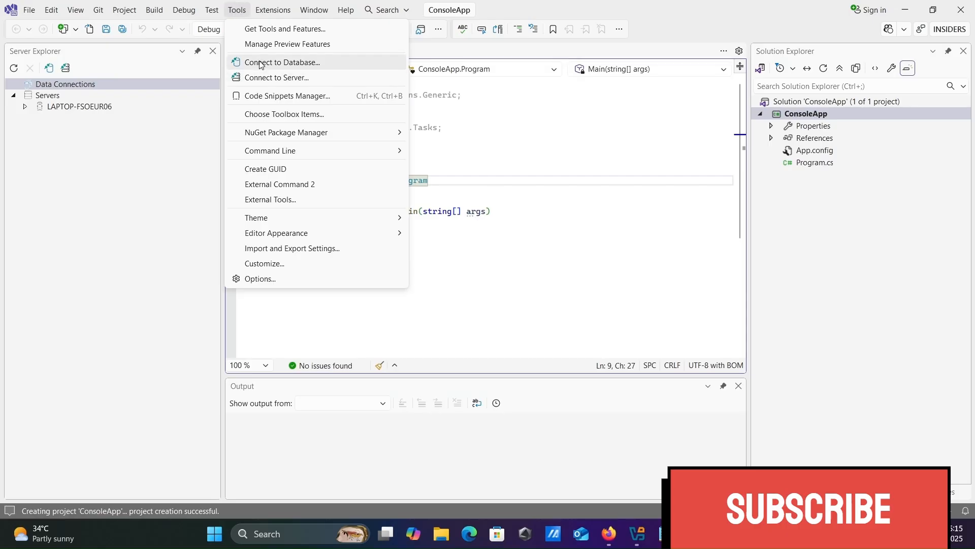
{"action": "left_click", "coordinate": [281, 62]}
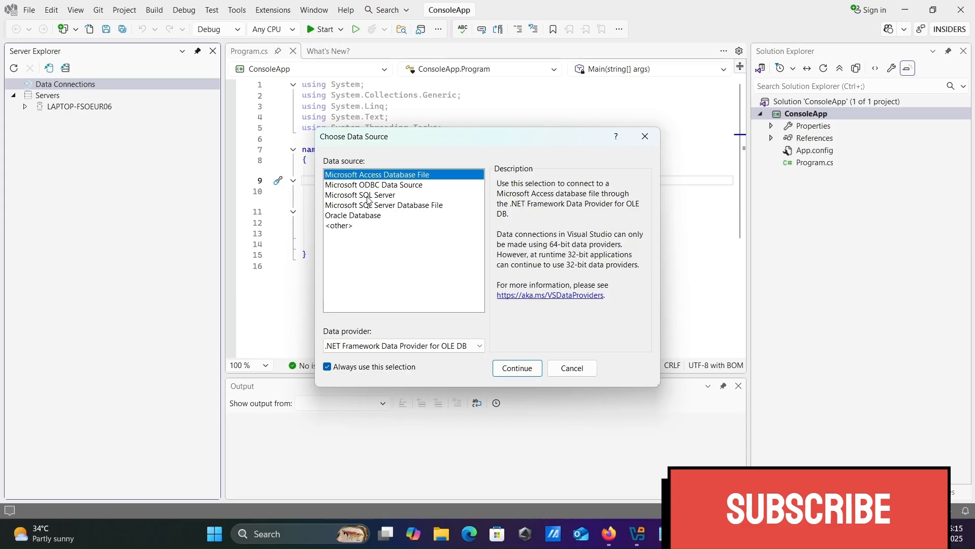
{"action": "left_click", "coordinate": [359, 195]}
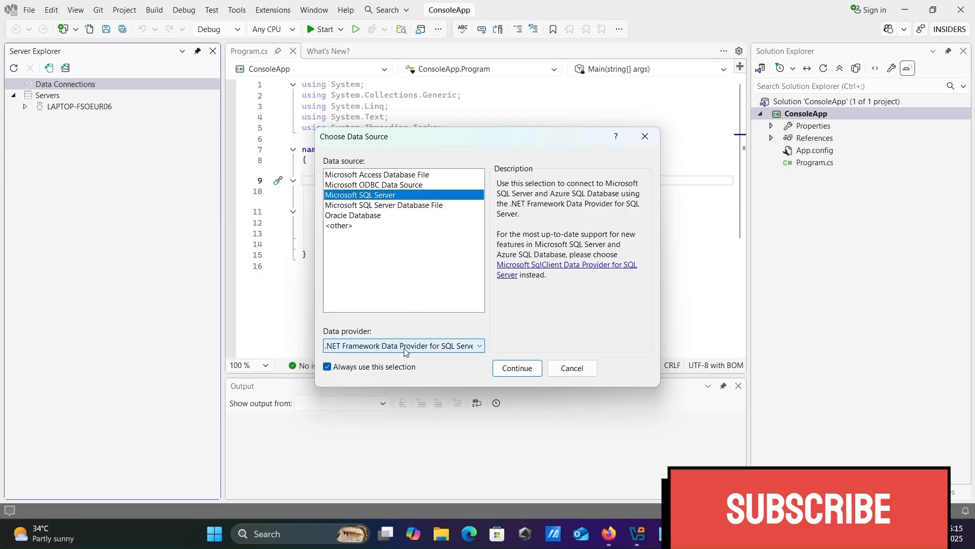
{"action": "left_click", "coordinate": [516, 368]}
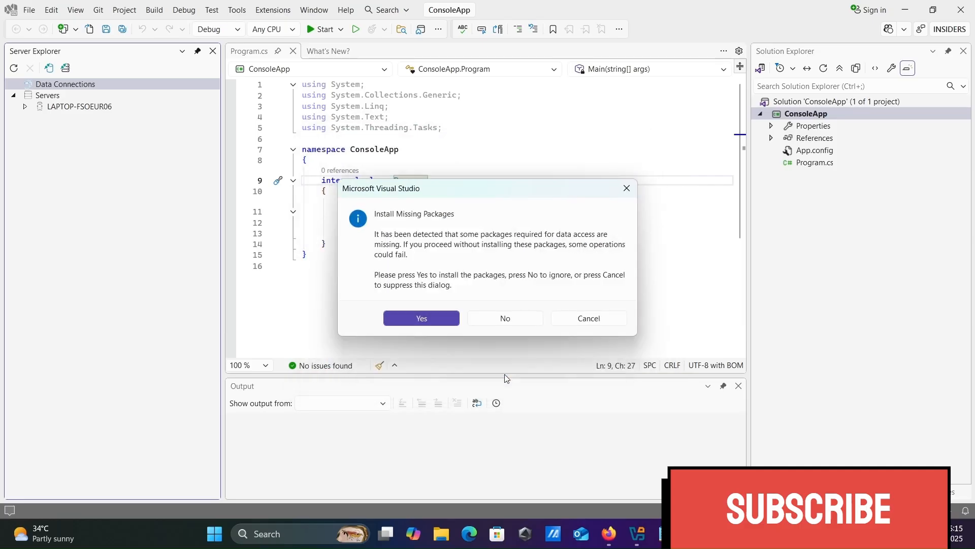
{"action": "mouse_move", "coordinate": [426, 223]}
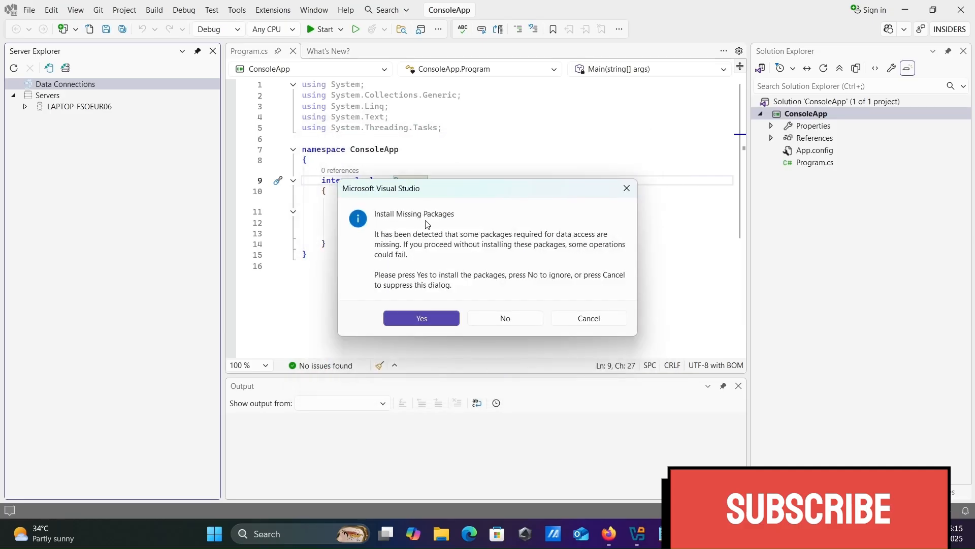
{"action": "mouse_move", "coordinate": [464, 282]}
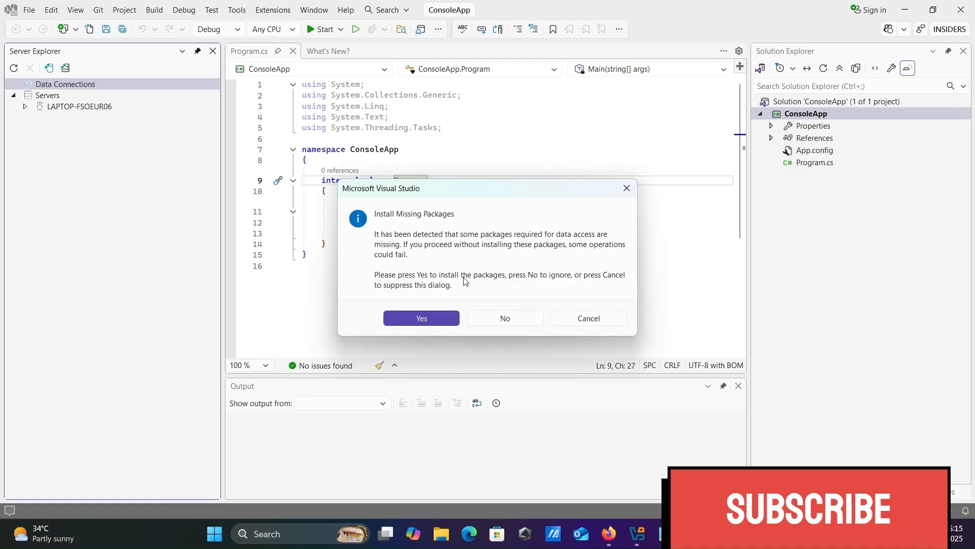
Agree to install missing data-access packages and dismiss the SqlClient load error.
{"action": "left_click", "coordinate": [420, 318]}
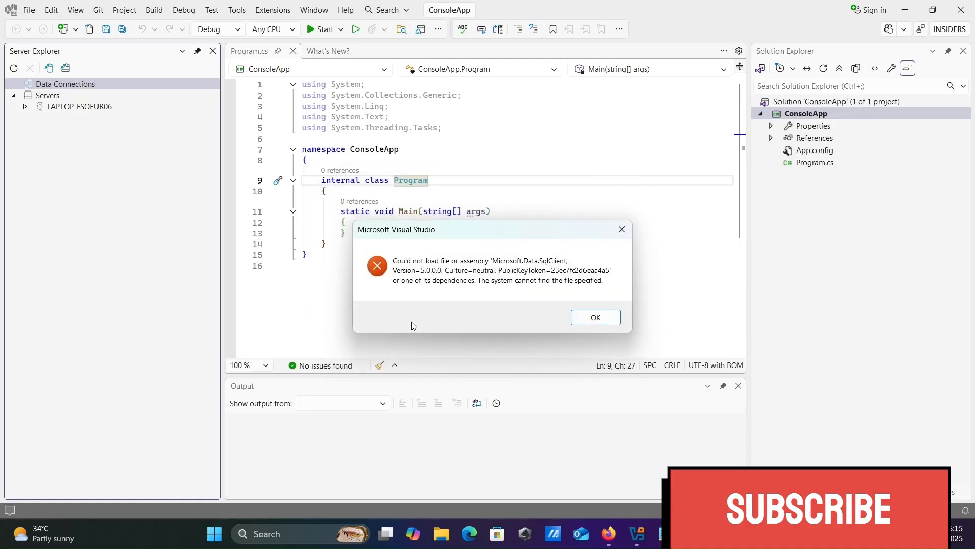
{"action": "left_click", "coordinate": [594, 316]}
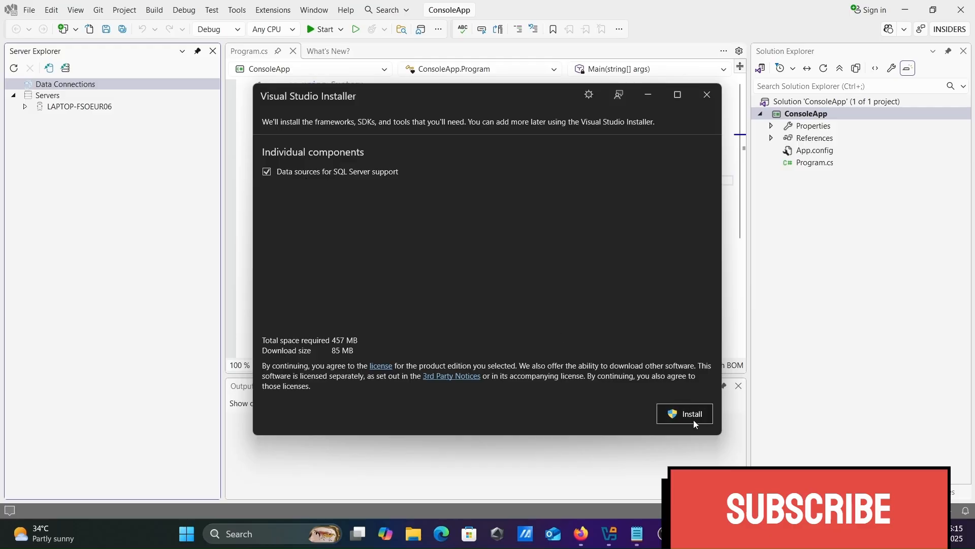
Install the Data sources for SQL Server support component and close the installer.
{"action": "left_click", "coordinate": [684, 414]}
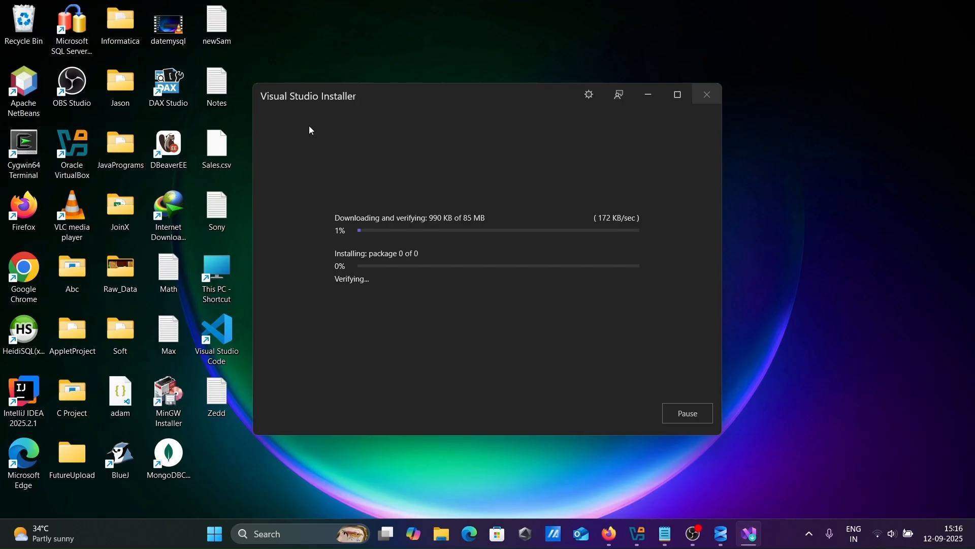
{"action": "mouse_move", "coordinate": [409, 228]}
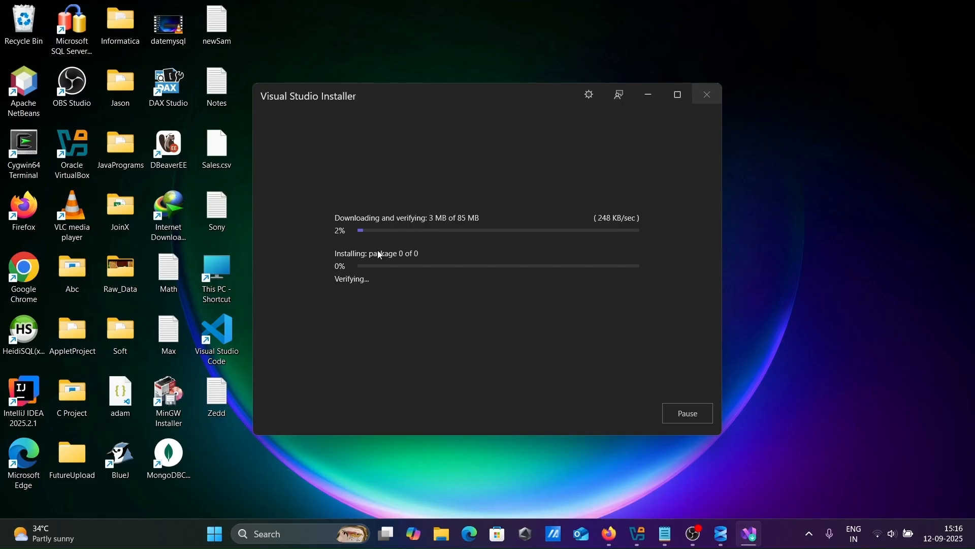
{"action": "mouse_move", "coordinate": [473, 232]}
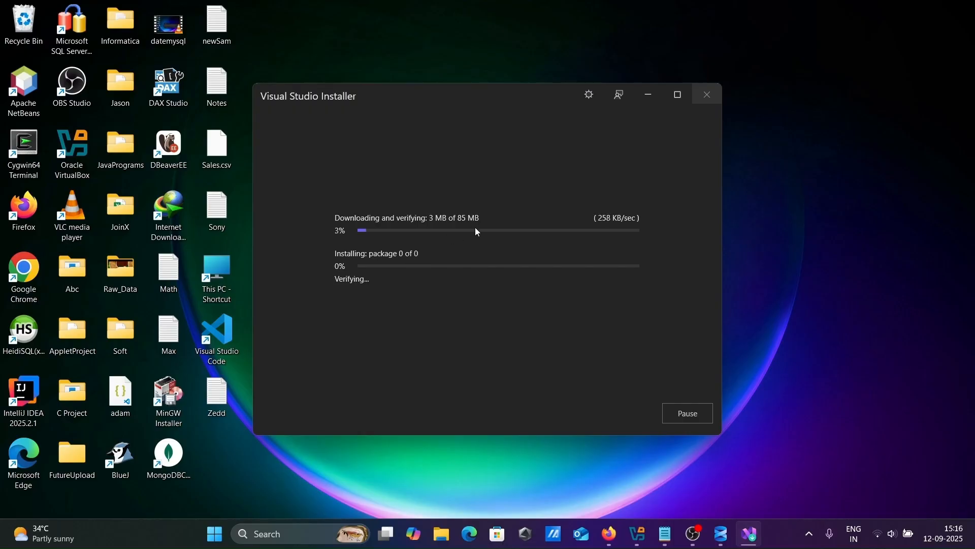
{"action": "mouse_move", "coordinate": [392, 262]}
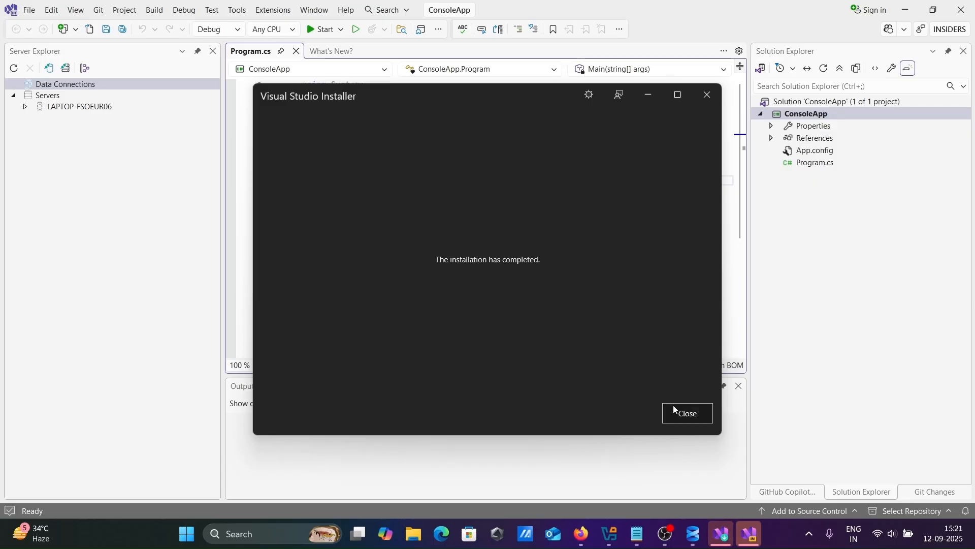
{"action": "left_click", "coordinate": [686, 412]}
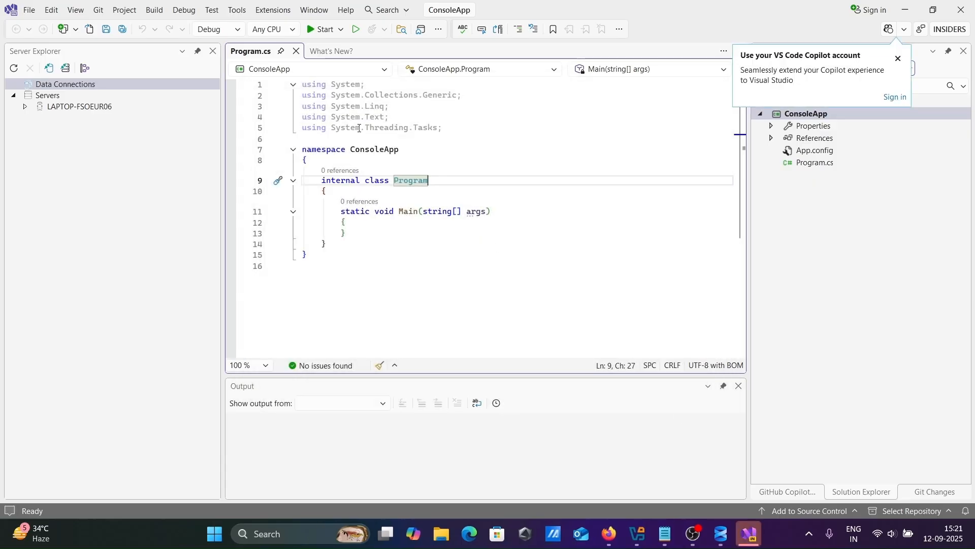
Open Connect to Server from the Tools menu and cancel it.
{"action": "left_click", "coordinate": [236, 10]}
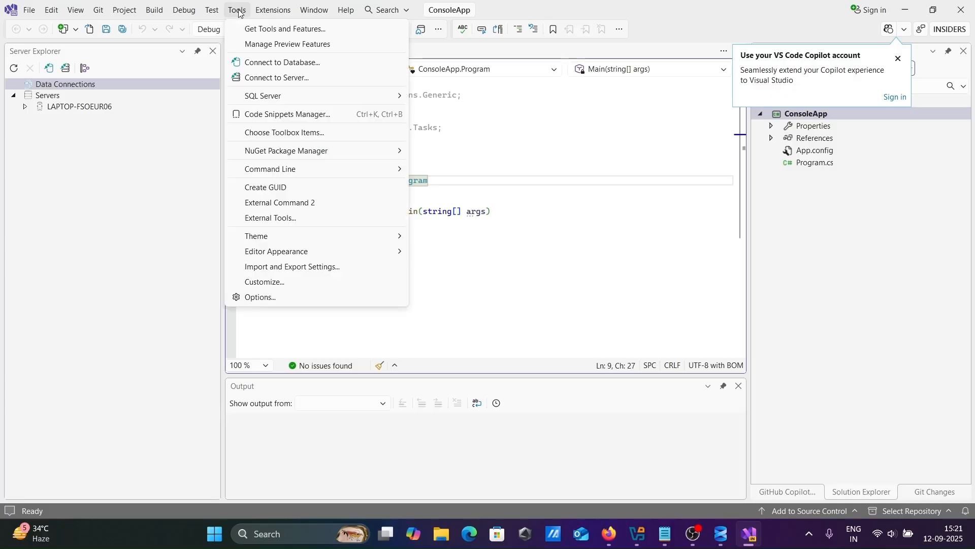
{"action": "mouse_move", "coordinate": [275, 77]}
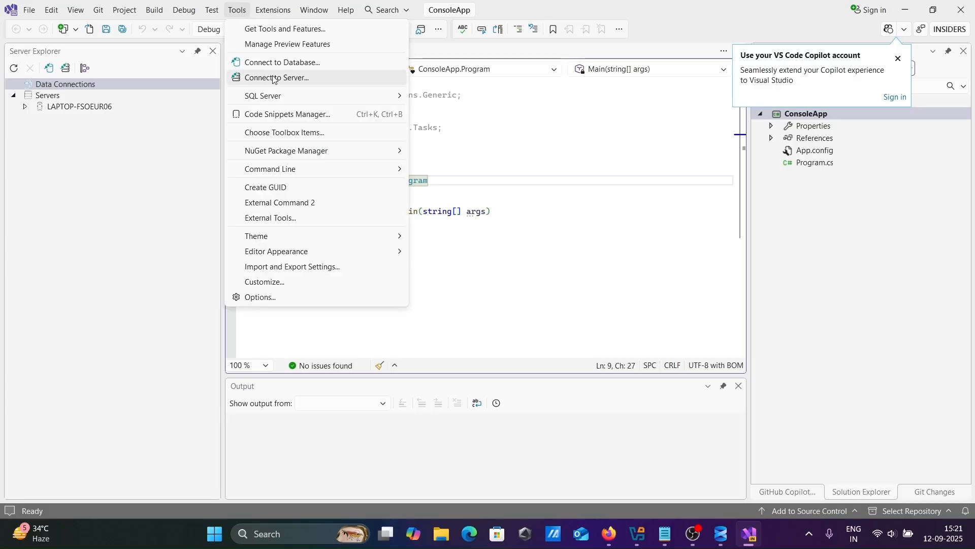
{"action": "left_click", "coordinate": [277, 77]}
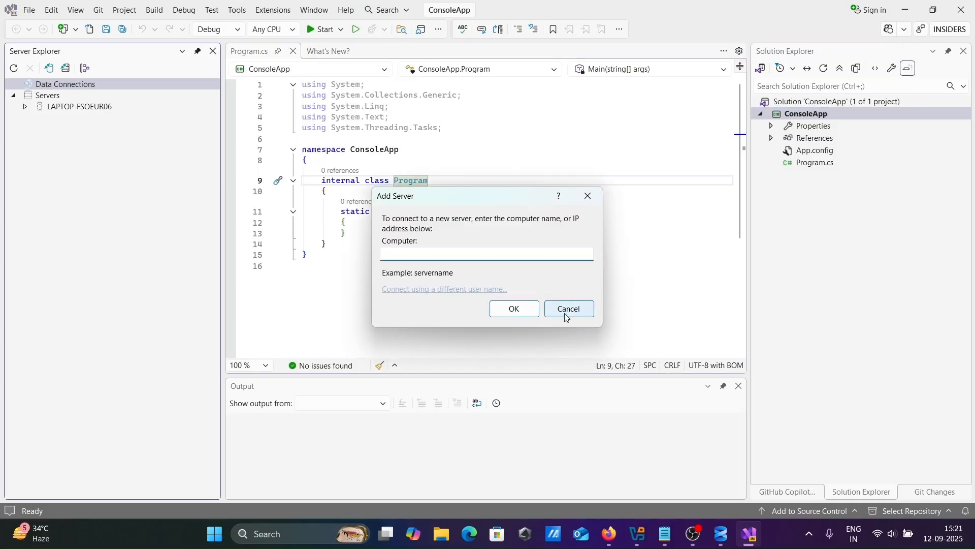
{"action": "left_click", "coordinate": [567, 308]}
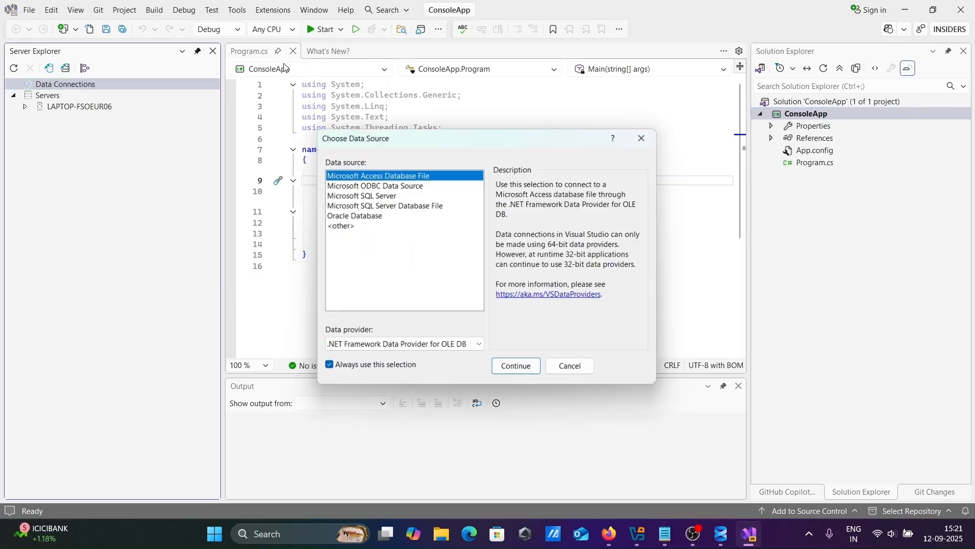
Start Connect to Database with Microsoft SQL Server and cancel the server list wait.
{"action": "left_click", "coordinate": [362, 195]}
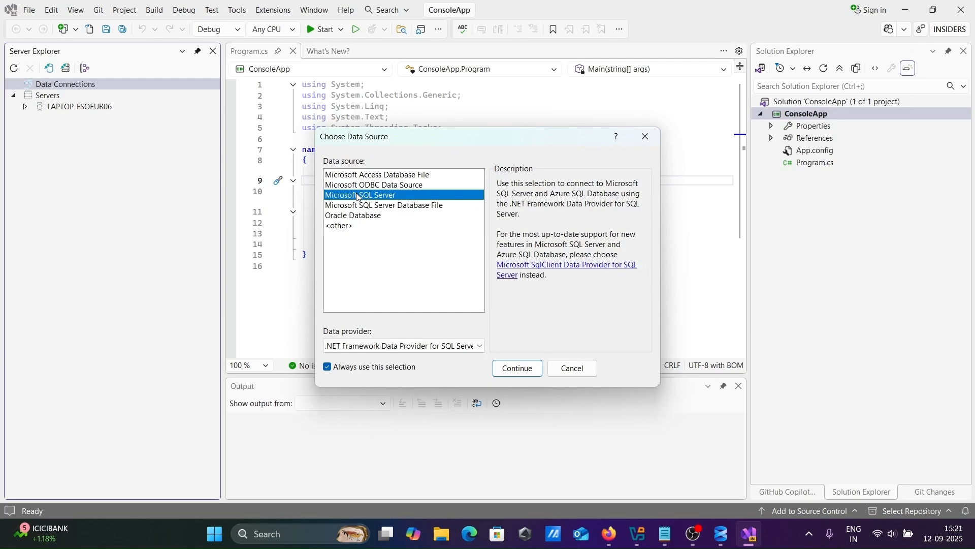
{"action": "left_click", "coordinate": [516, 367]}
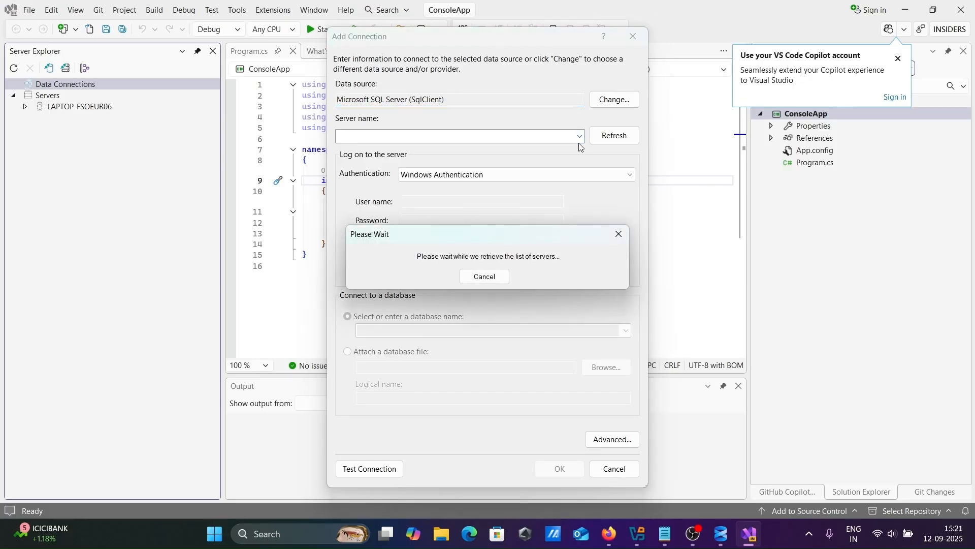
{"action": "mouse_move", "coordinate": [699, 451]}
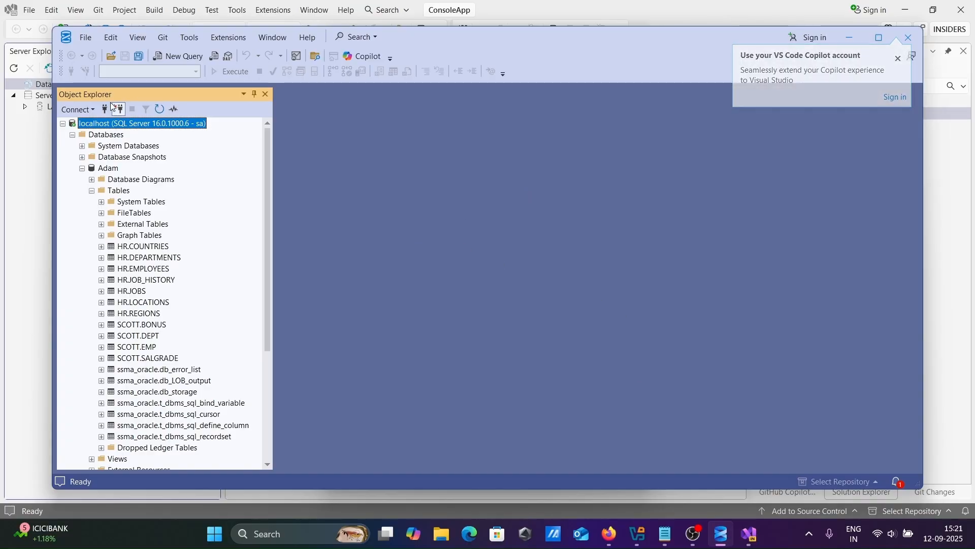
{"action": "left_click", "coordinate": [104, 109]}
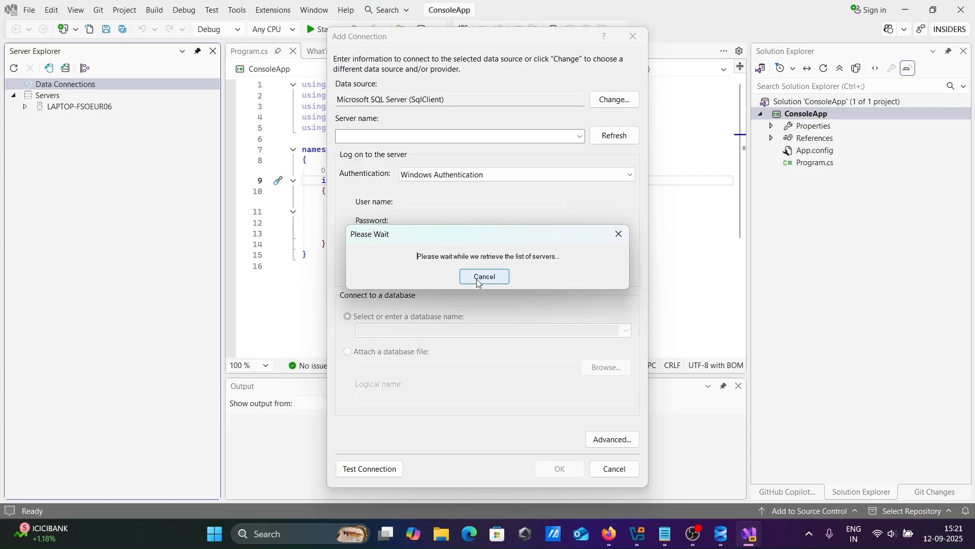
{"action": "left_click", "coordinate": [483, 276]}
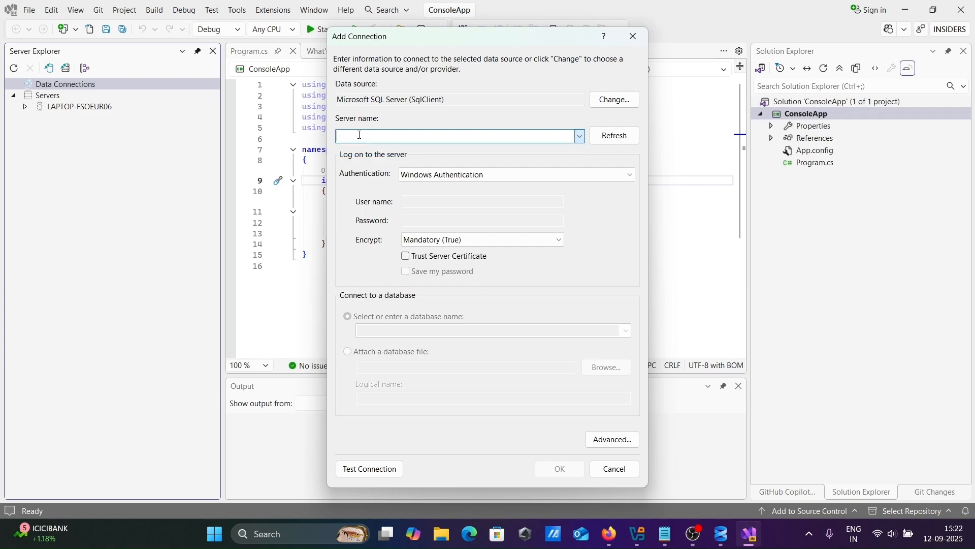
Connect to localhost with SQL Server Authentication, Trust Server Certificate, database Adam.
{"action": "type", "text": "localhost"}
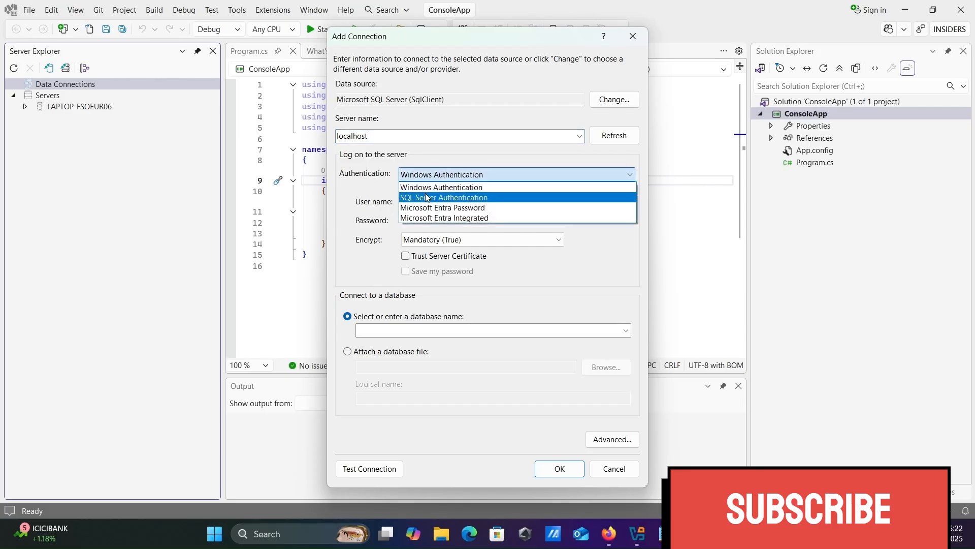
{"action": "left_click", "coordinate": [444, 198]}
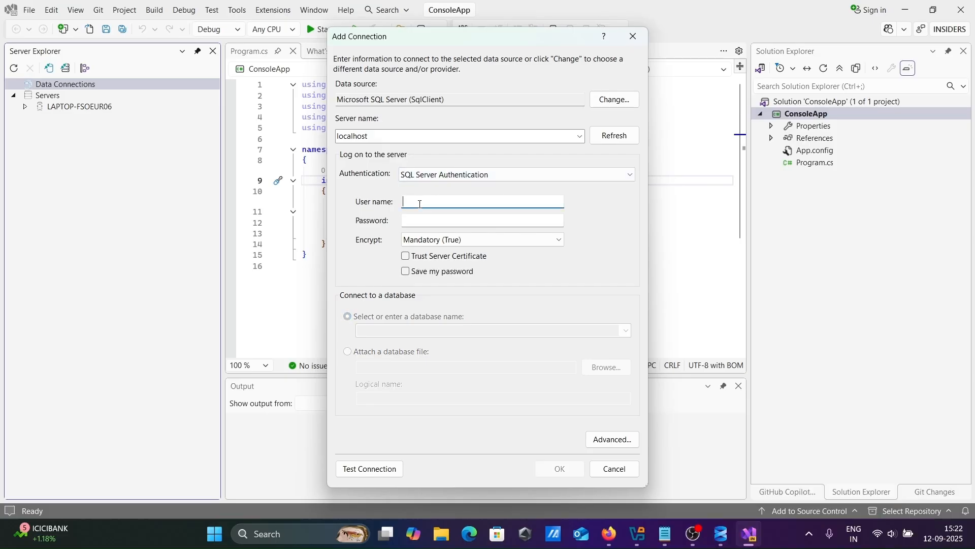
{"action": "type", "text": "***"}
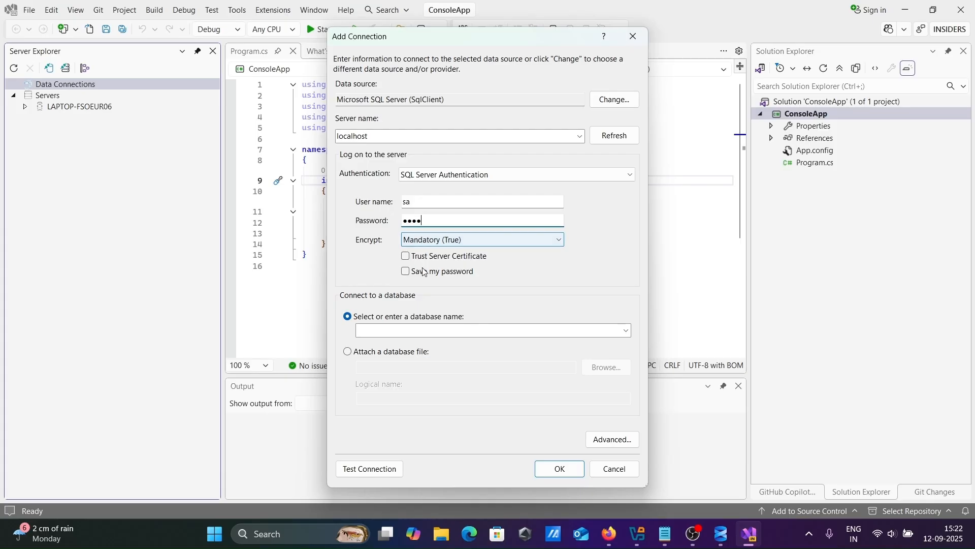
{"action": "left_click", "coordinate": [405, 256]}
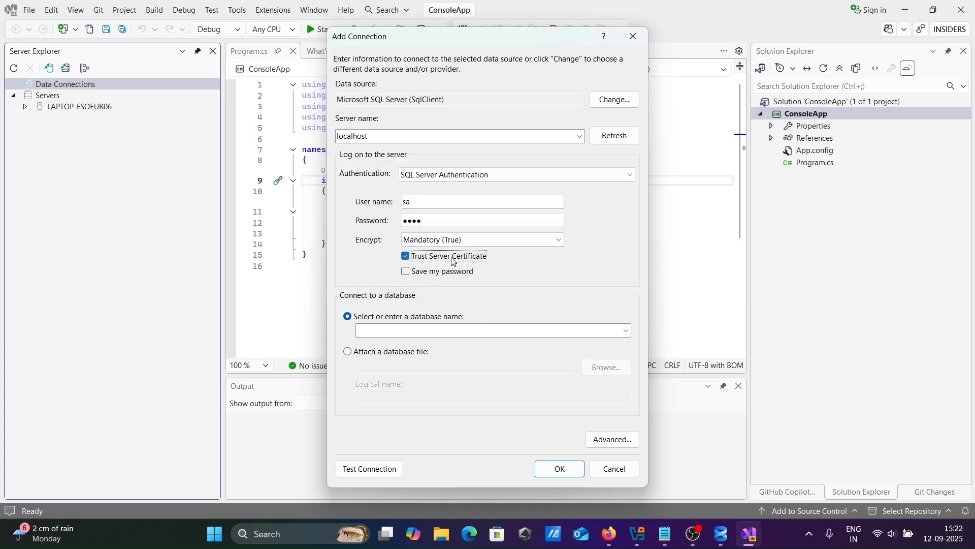
{"action": "mouse_move", "coordinate": [528, 326]}
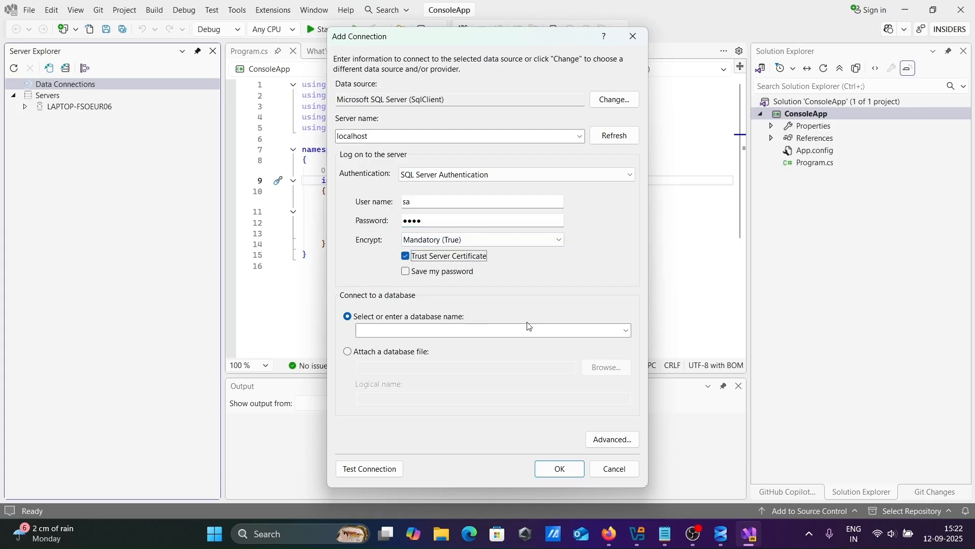
{"action": "left_click", "coordinate": [625, 330]}
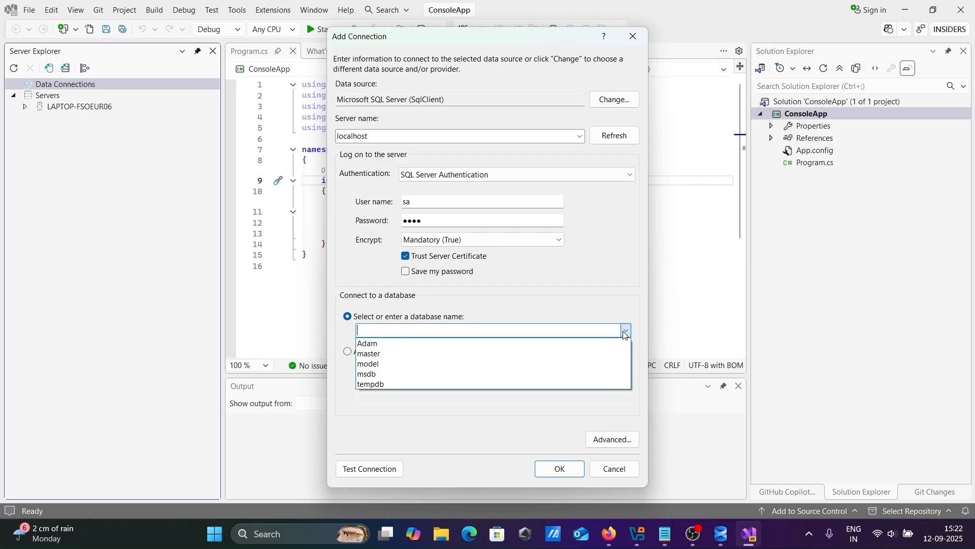
{"action": "left_click", "coordinate": [366, 342]}
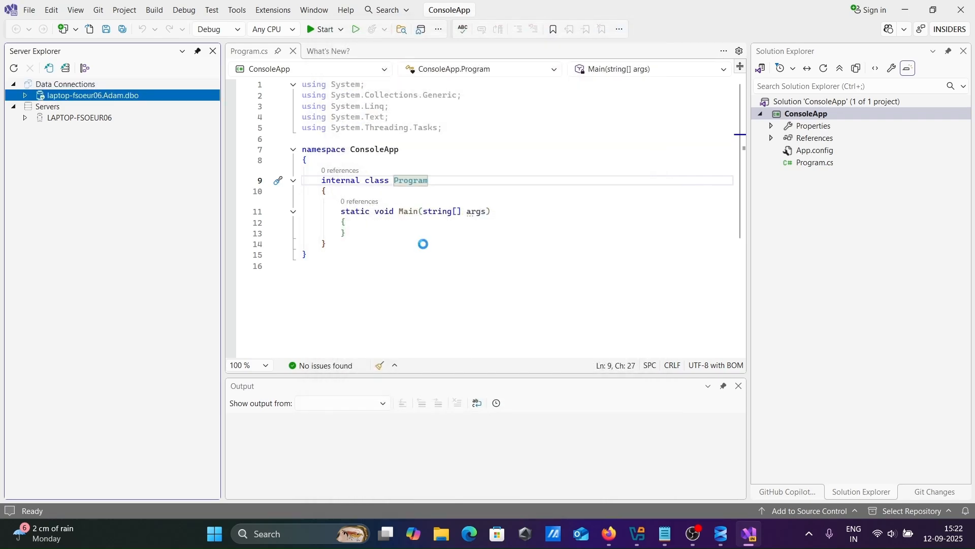
{"action": "left_click", "coordinate": [24, 95]}
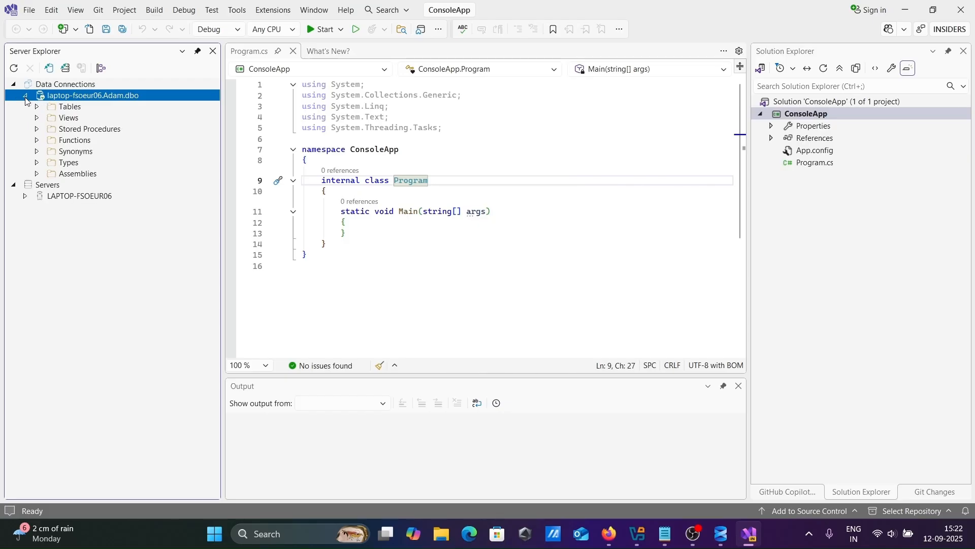
{"action": "left_click", "coordinate": [37, 107]}
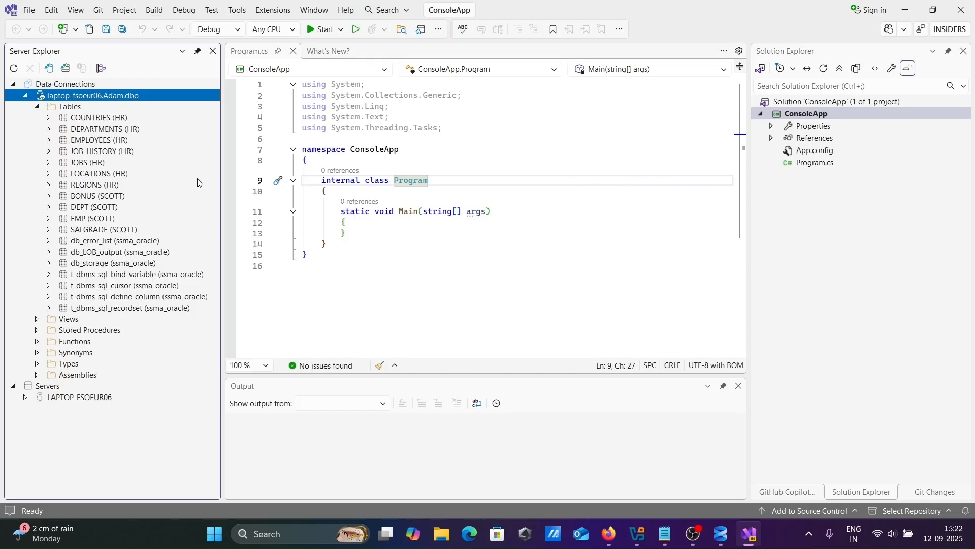
{"action": "mouse_move", "coordinate": [408, 248]}
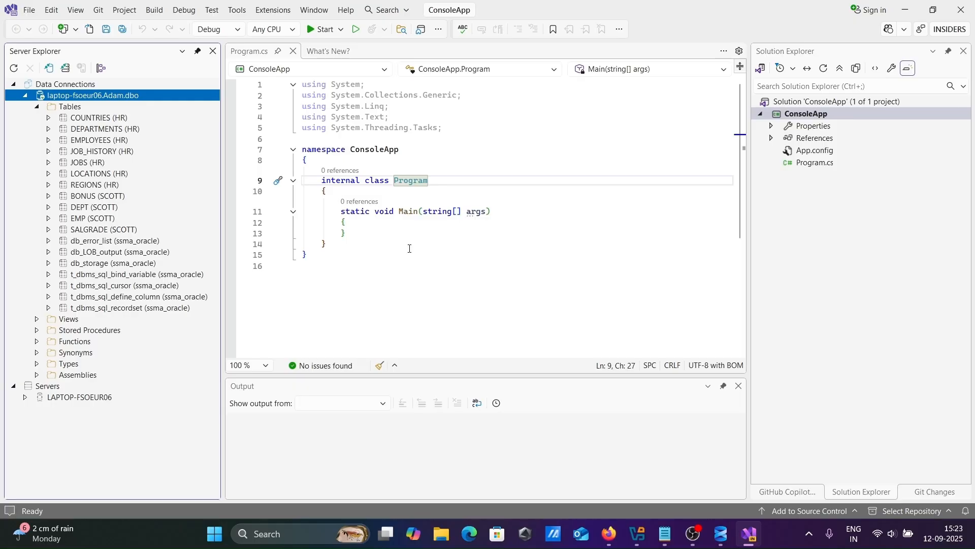
{"action": "mouse_move", "coordinate": [719, 514]}
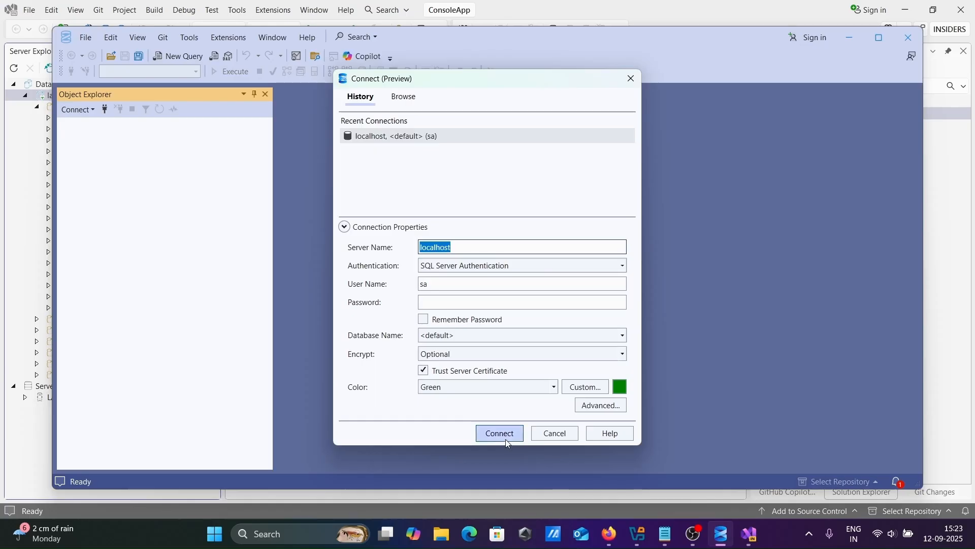
Reconnect SSMS to localhost after a failed sa login and expand Adam's tables.
{"action": "left_click", "coordinate": [499, 433]}
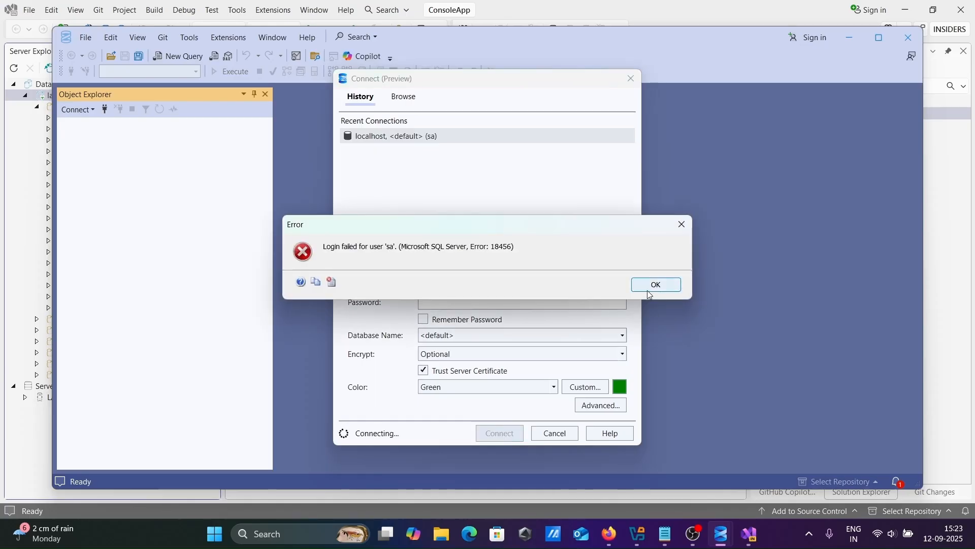
{"action": "left_click", "coordinate": [656, 285]}
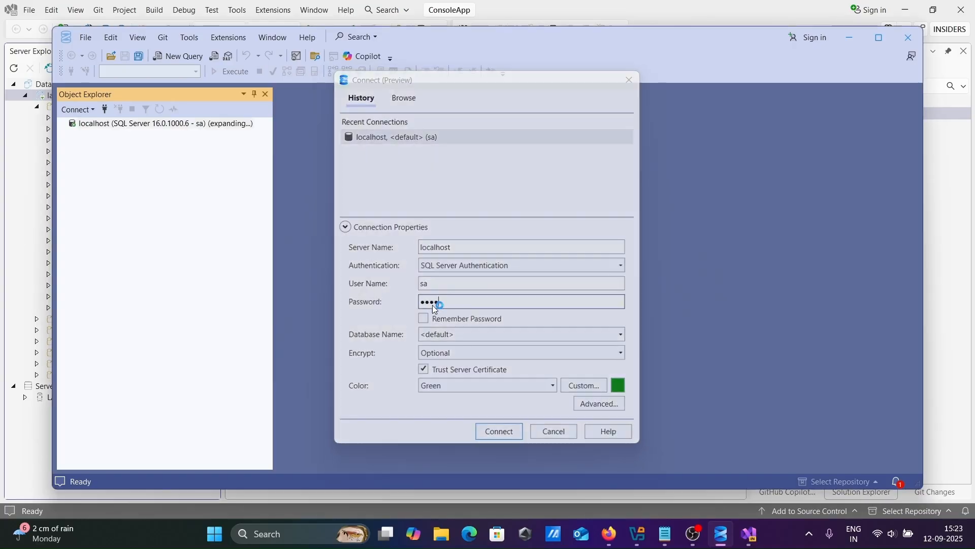
{"action": "left_click", "coordinate": [498, 430]}
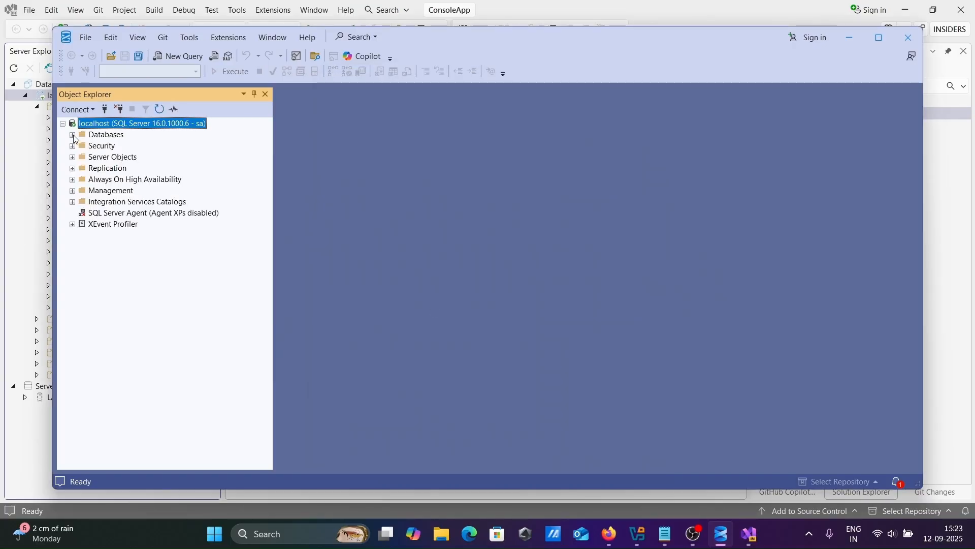
{"action": "left_click", "coordinate": [74, 135]}
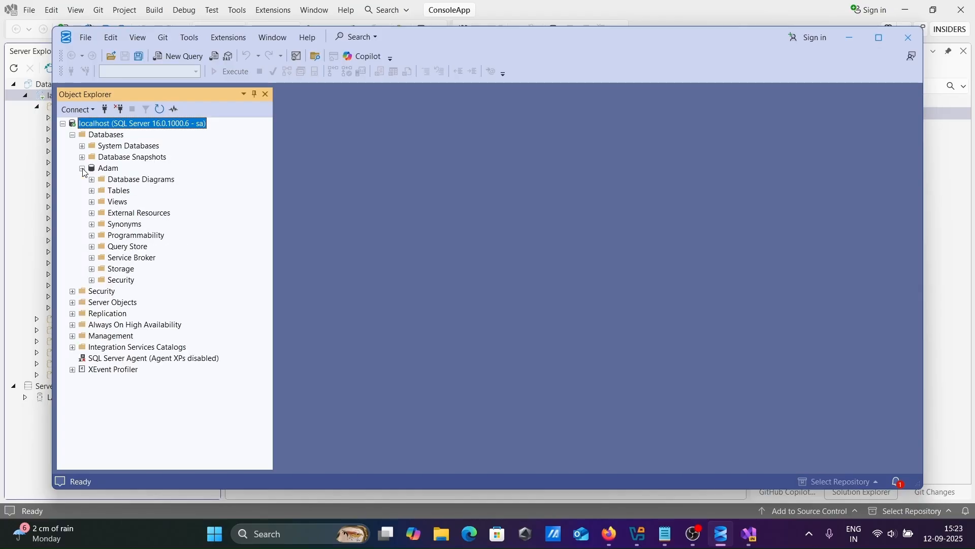
{"action": "left_click", "coordinate": [91, 190]}
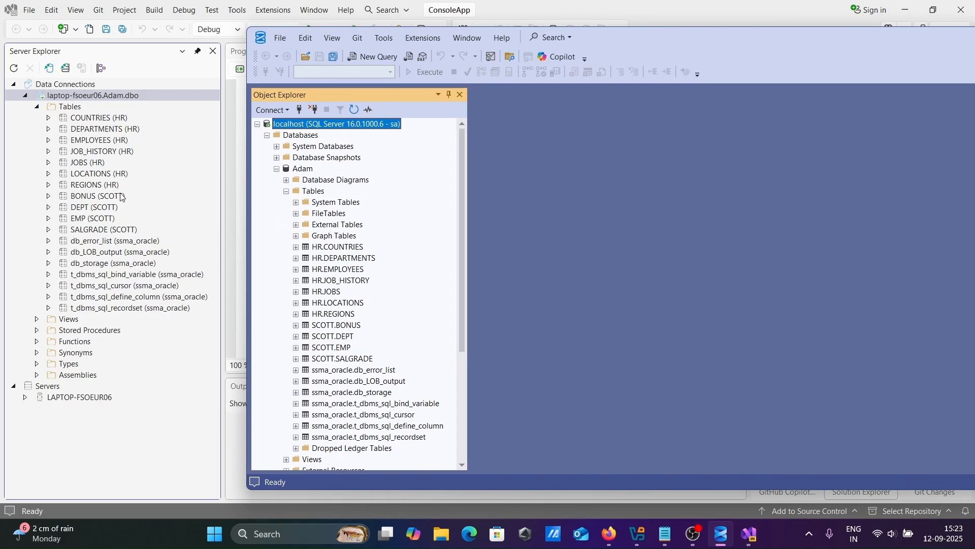
{"action": "mouse_move", "coordinate": [324, 275]}
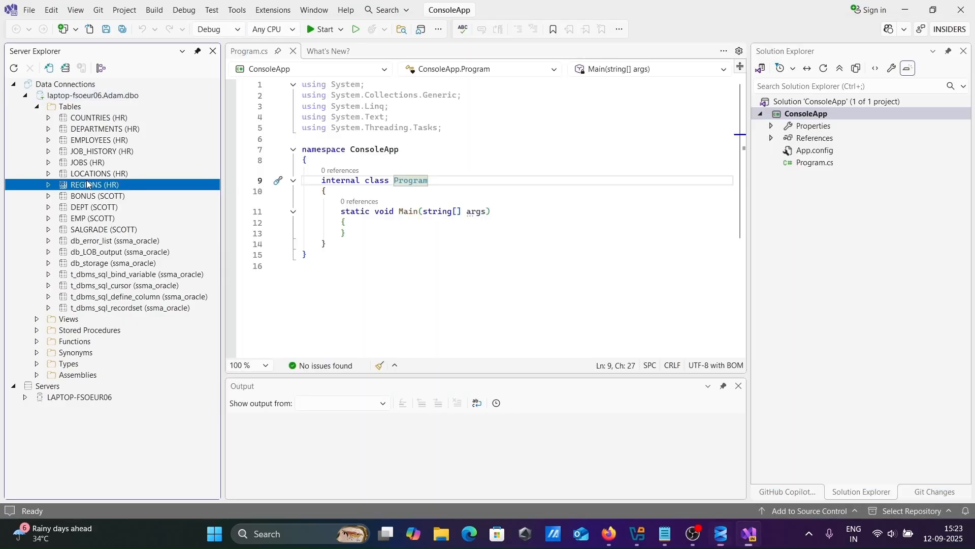
Show the rows of the SCOTT EMP table.
{"action": "left_click", "coordinate": [92, 218]}
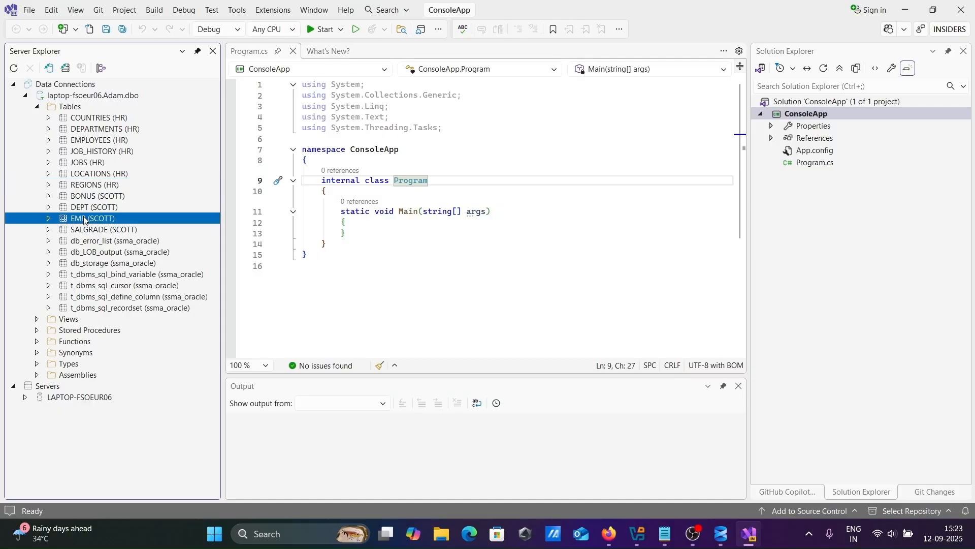
{"action": "right_click", "coordinate": [85, 217]}
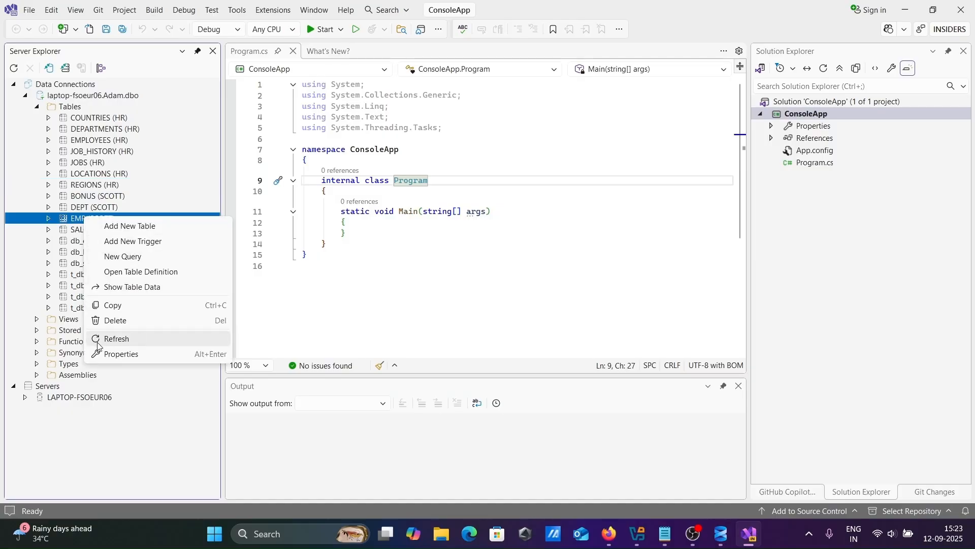
{"action": "mouse_move", "coordinate": [131, 287]}
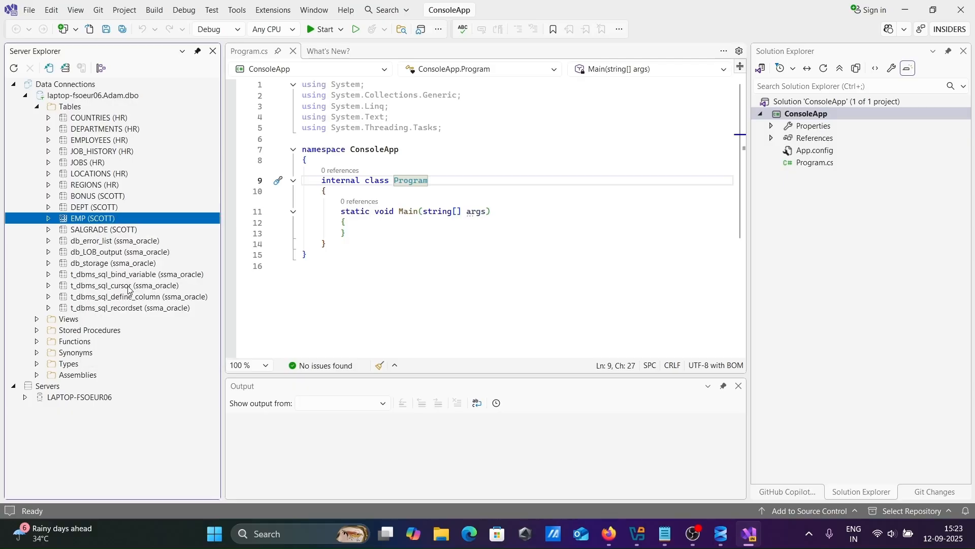
{"action": "double_click", "coordinate": [93, 218]}
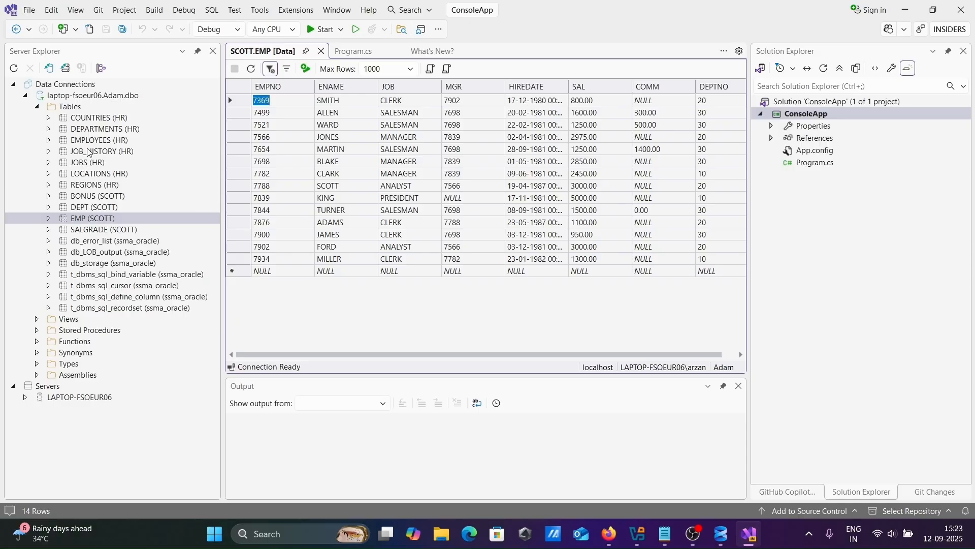
Show the HR EMPLOYEES table's rows, then expand the Views and Stored Procedures nodes.
{"action": "right_click", "coordinate": [98, 139]}
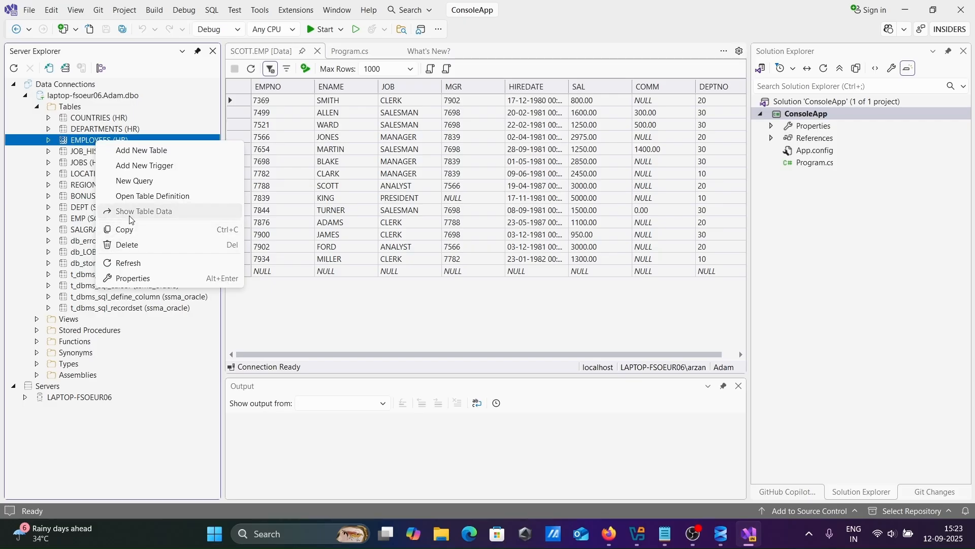
{"action": "left_click", "coordinate": [144, 211]}
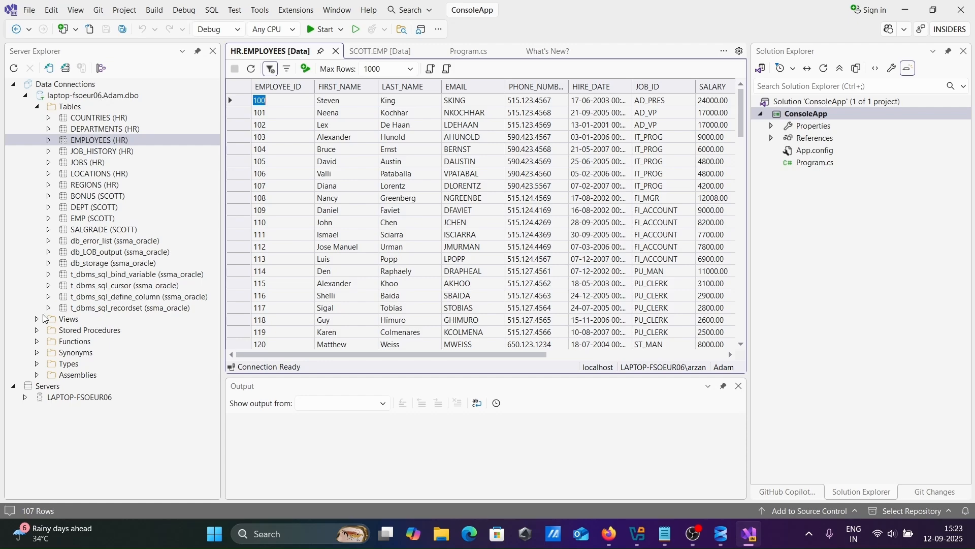
{"action": "left_click", "coordinate": [37, 318]}
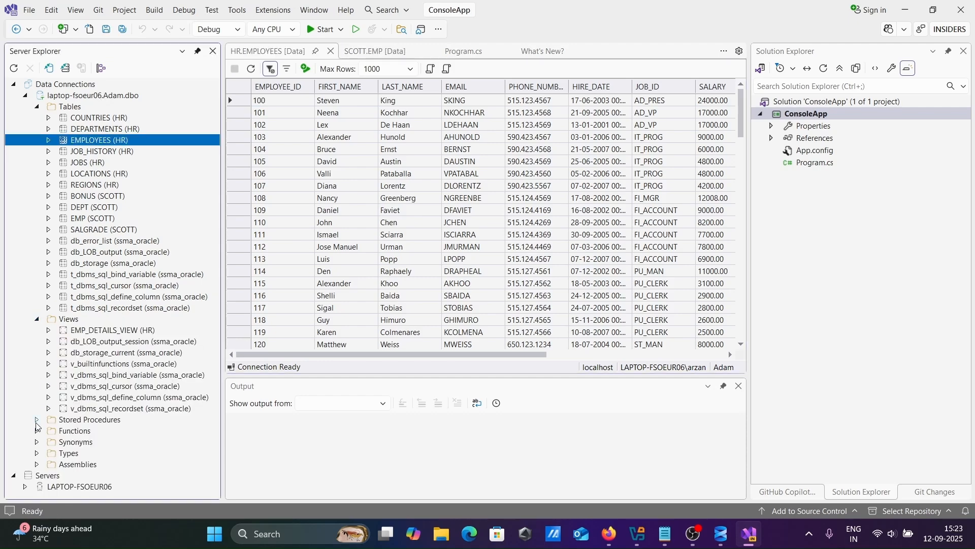
{"action": "scroll", "scroll_direction": "down", "scroll_amount": 3}
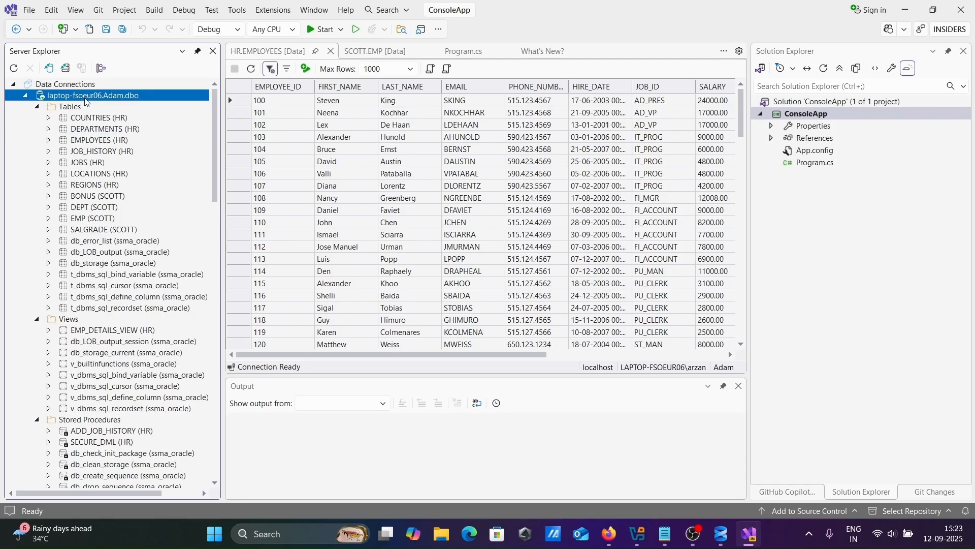
Display the laptop-fsoeur06.Adam.dbo connection's properties and select its Connection String value.
{"action": "right_click", "coordinate": [91, 96]}
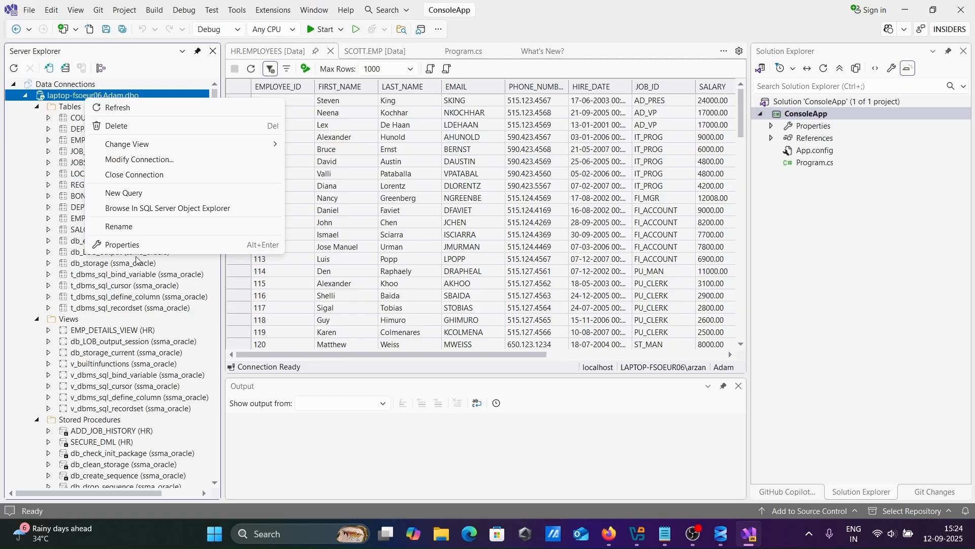
{"action": "left_click", "coordinate": [121, 244]}
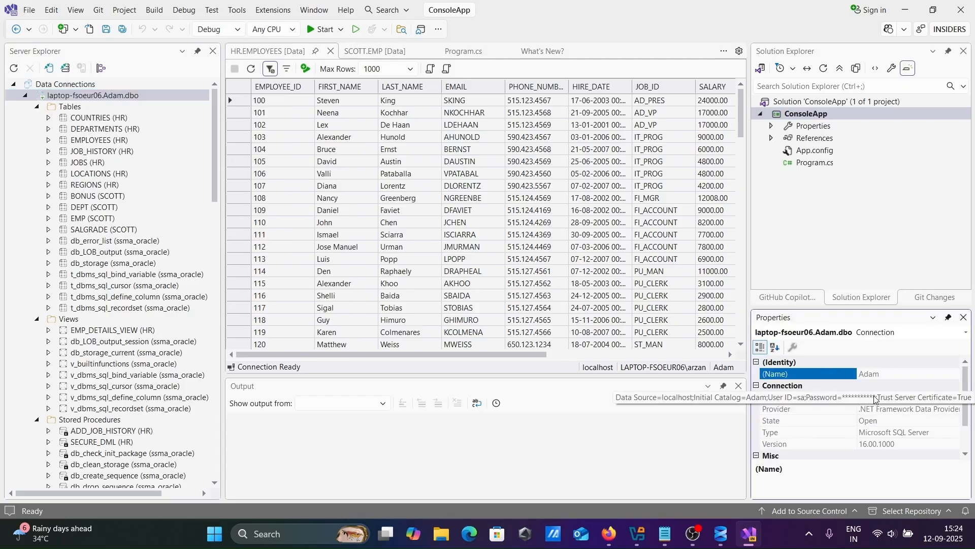
{"action": "left_click", "coordinate": [797, 397]}
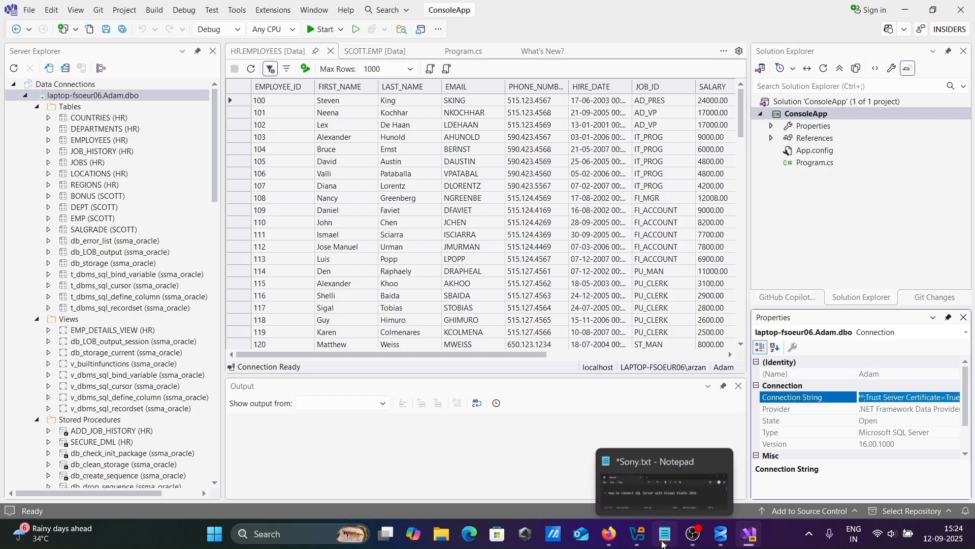
In Sony.txt, add 'Data Source=localhost;Initial Catalog=Adam;User ID=sa;...' under the Visual Studio heading.
{"action": "left_click", "coordinate": [662, 534]}
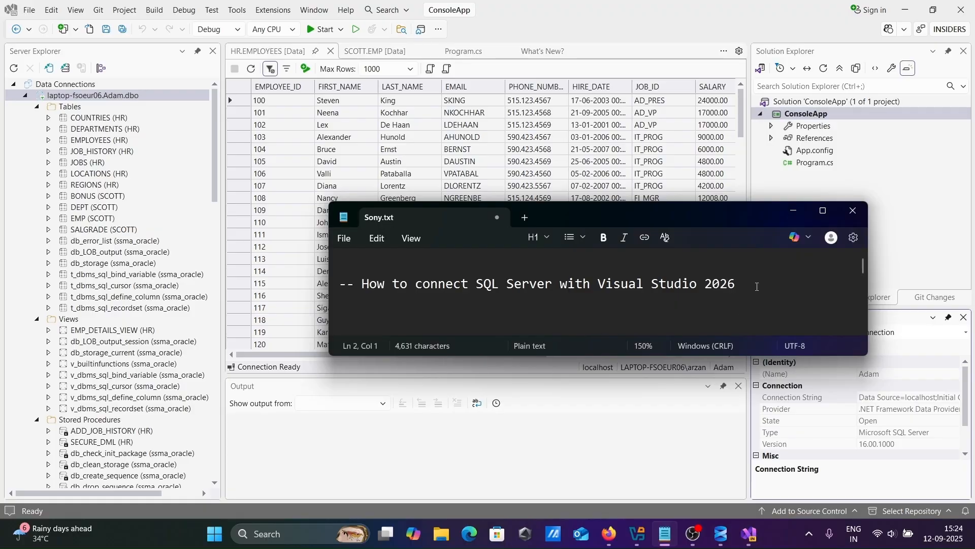
{"action": "type", "text": "Data Source=localhost;Initial Catalog=Adam;User ID=sa;Password=**********;Trust Server Certificate=True"}
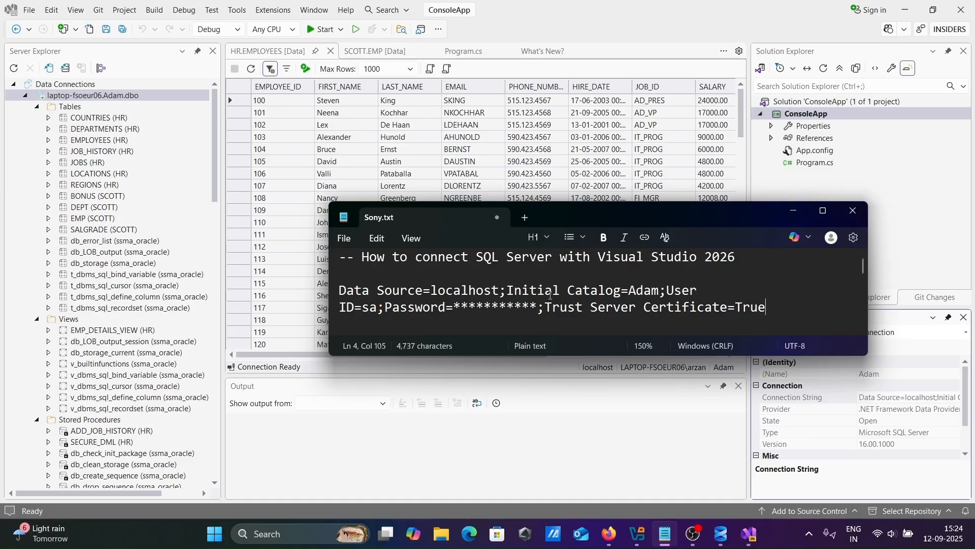
{"action": "mouse_move", "coordinate": [616, 285]}
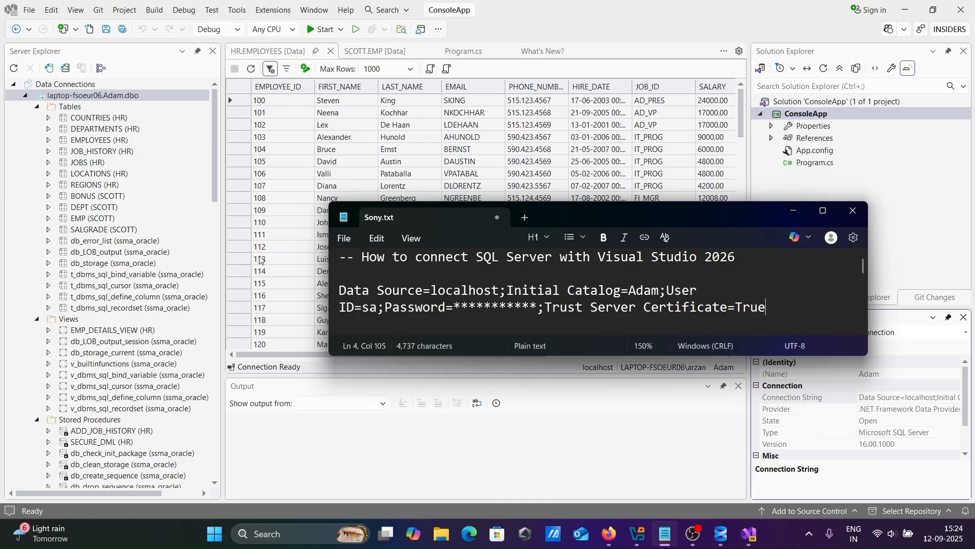
{"action": "mouse_move", "coordinate": [325, 142]}
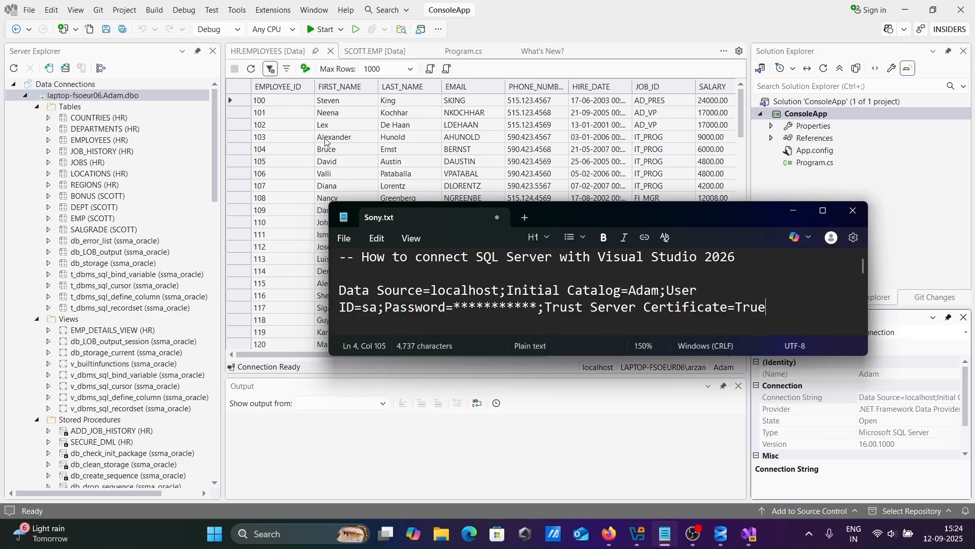